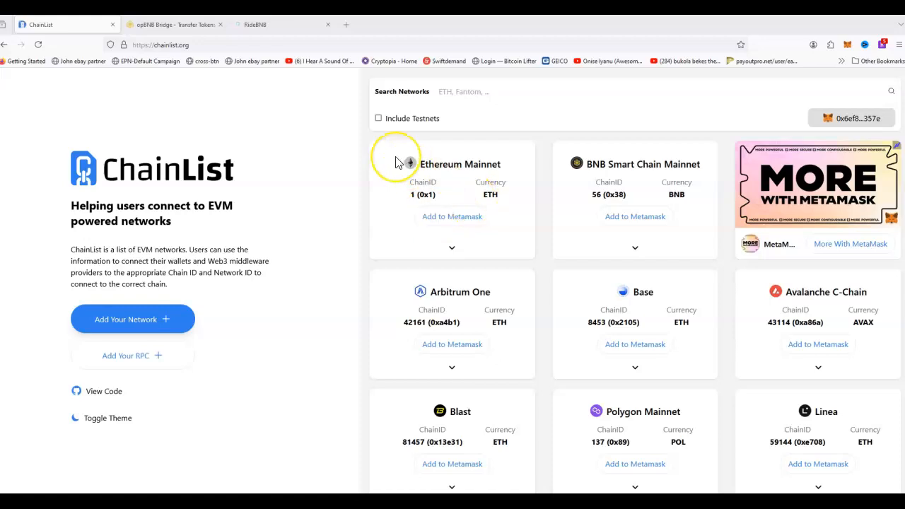
mouse_move(398, 162)
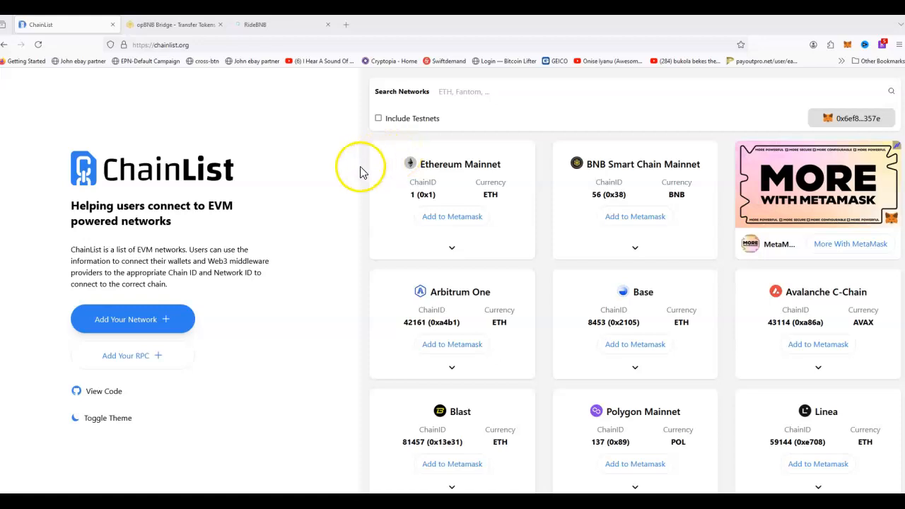
mouse_move(599, 179)
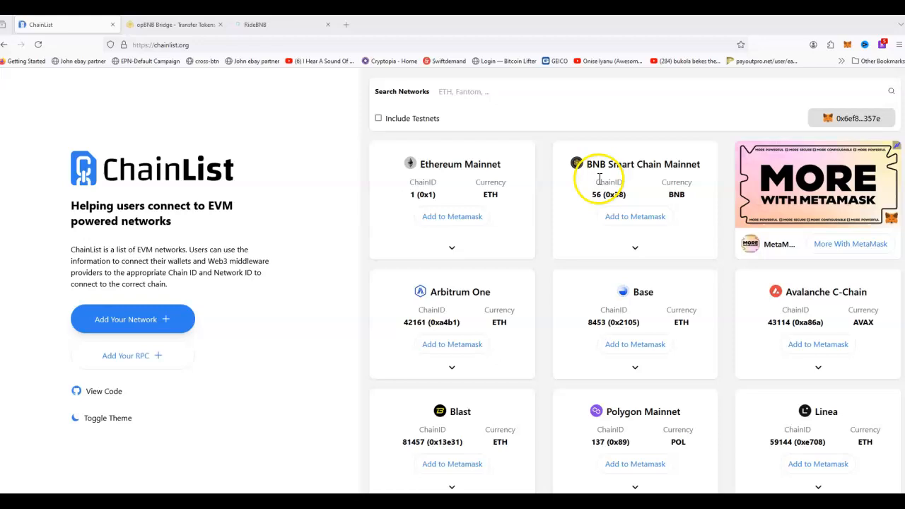
mouse_move(672, 137)
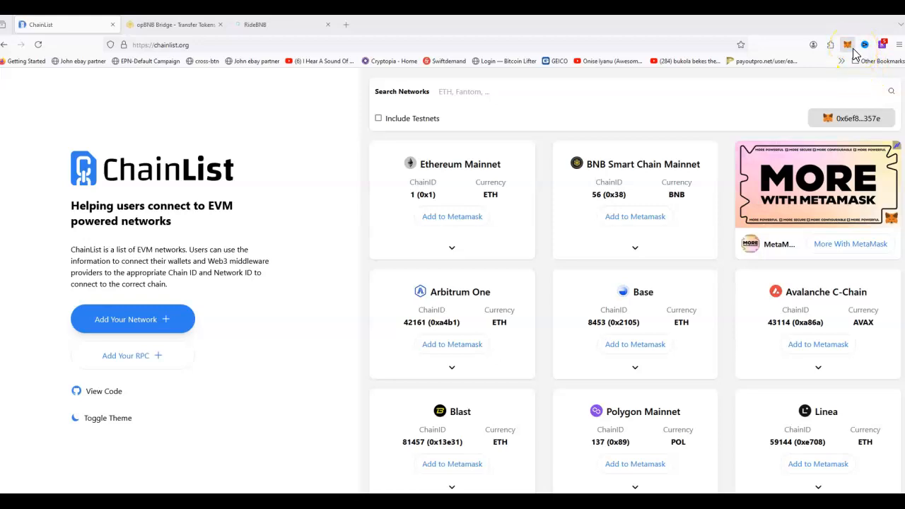
mouse_move(548, 236)
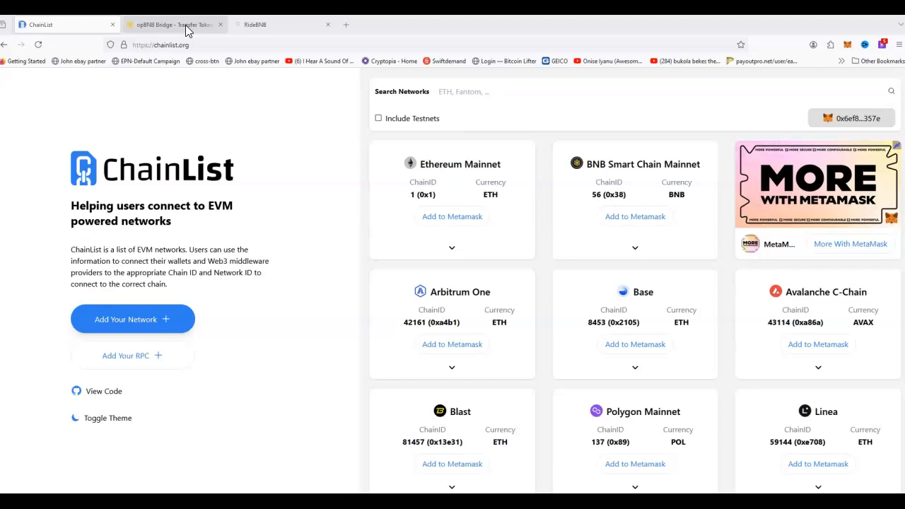
mouse_move(753, 150)
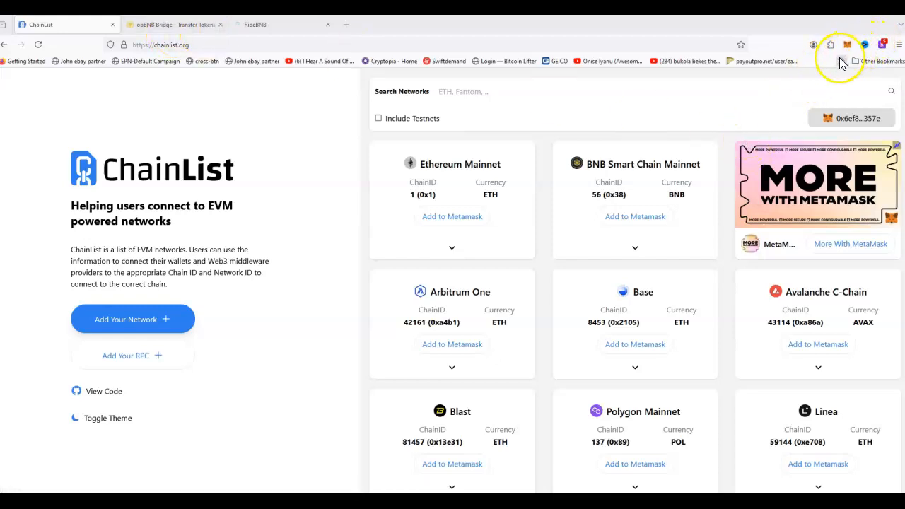
mouse_move(490, 170)
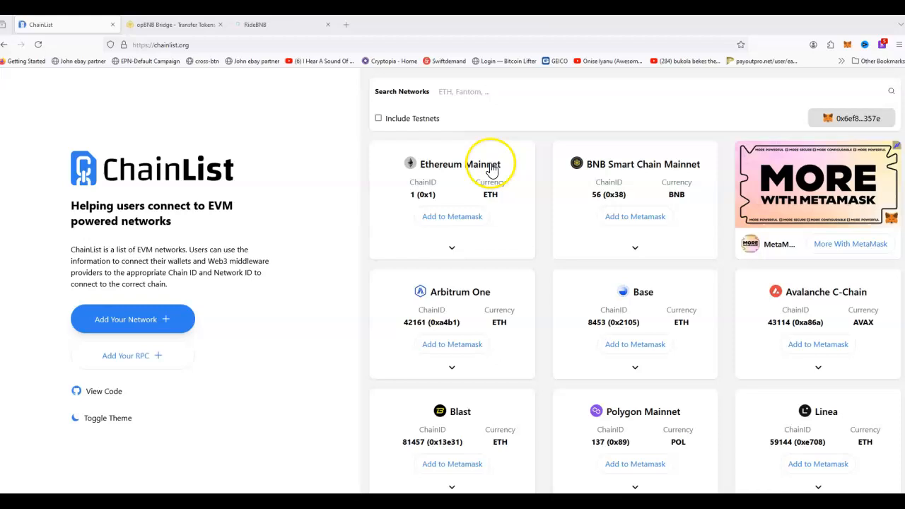
mouse_move(57, 55)
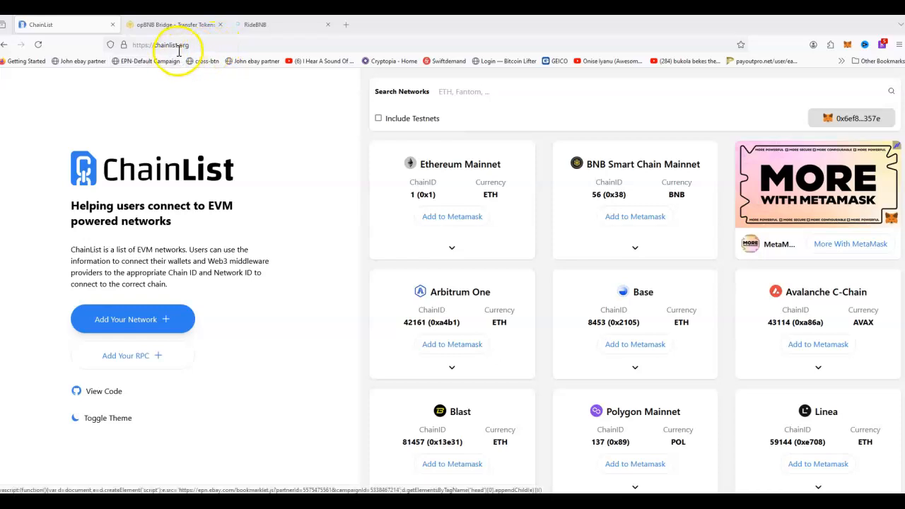
mouse_move(175, 55)
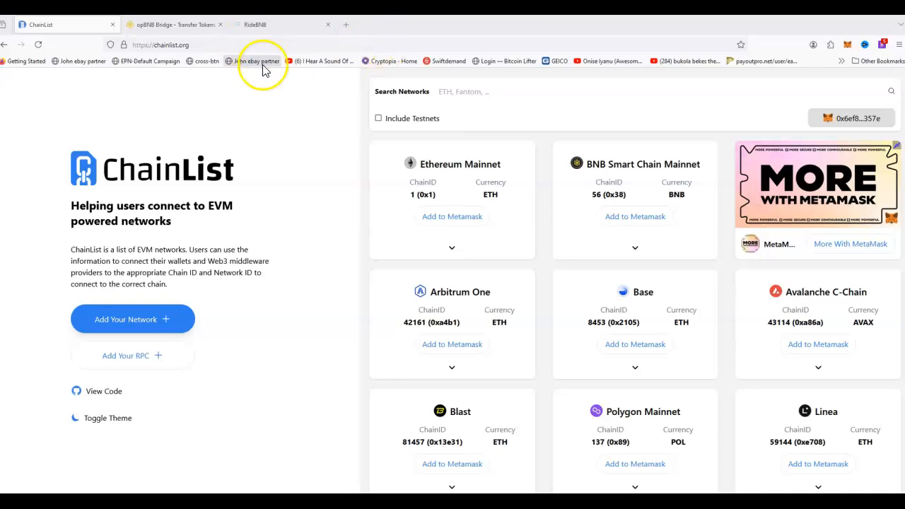
- Search ChainList for opBNB so only the opBNB Mainnet card (chain ID 204) remains
click(463, 91)
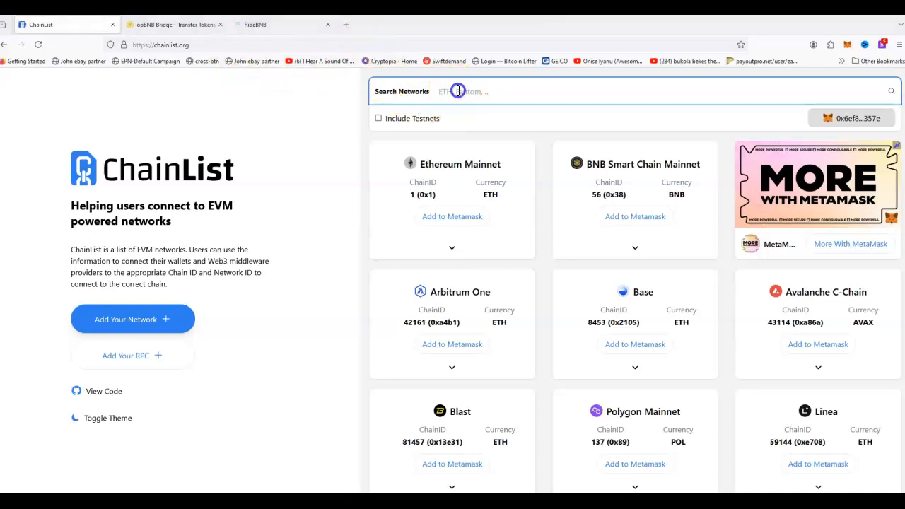
click(457, 92)
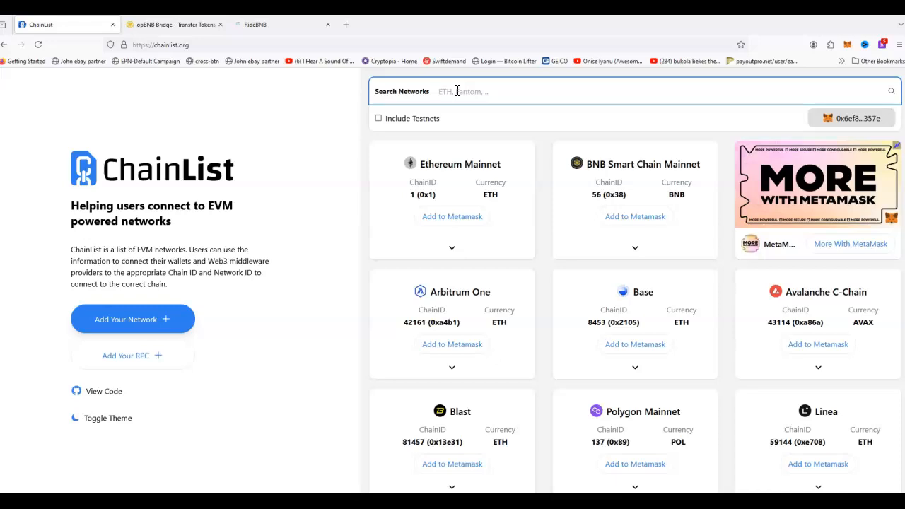
text(opbnb)
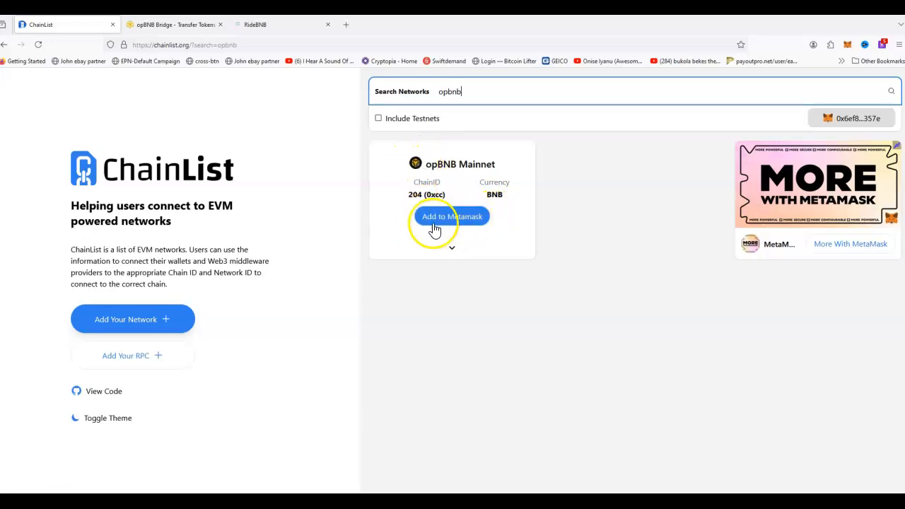
mouse_move(861, 78)
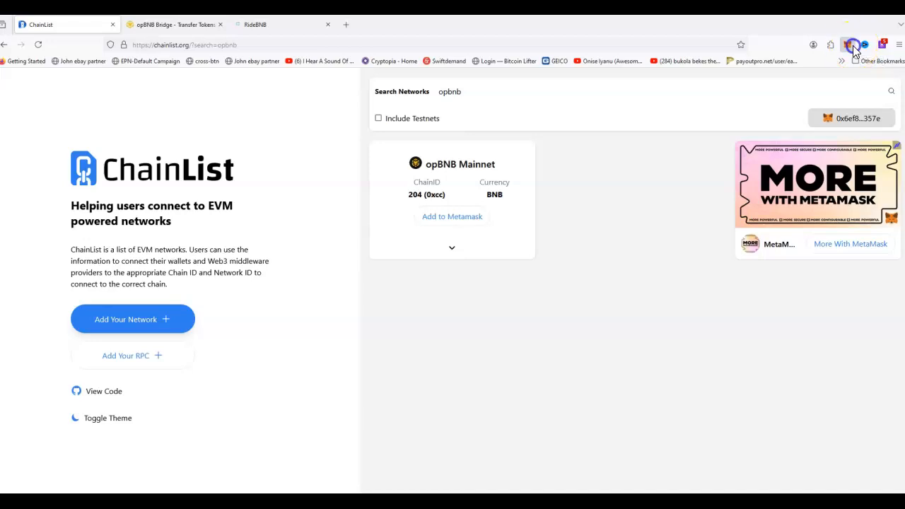
- Open MetaMask, browse its network list, and return to the opBNB Mainnet wallet showing 0.0115 BNB
click(848, 44)
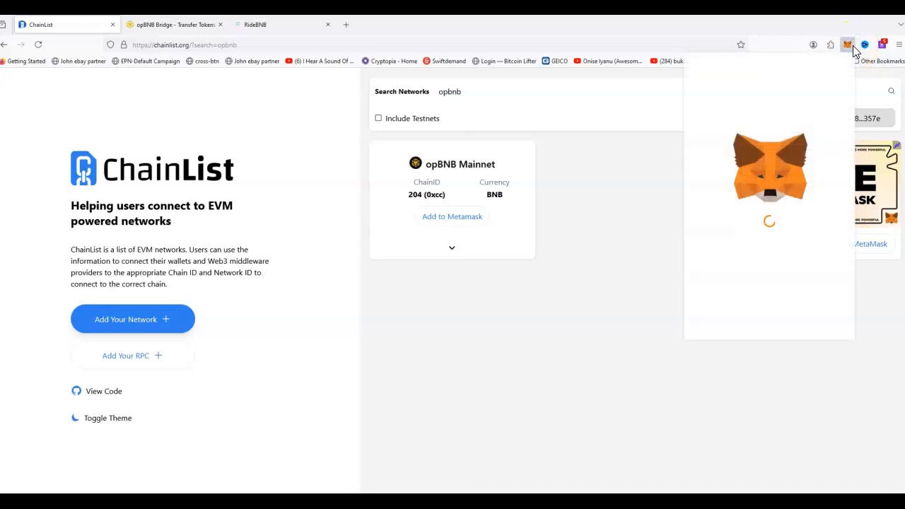
click(848, 45)
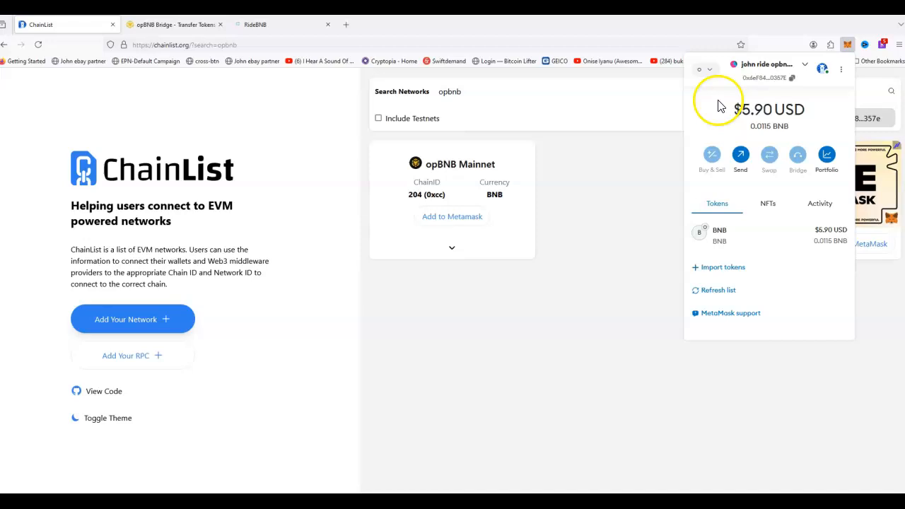
mouse_move(299, 334)
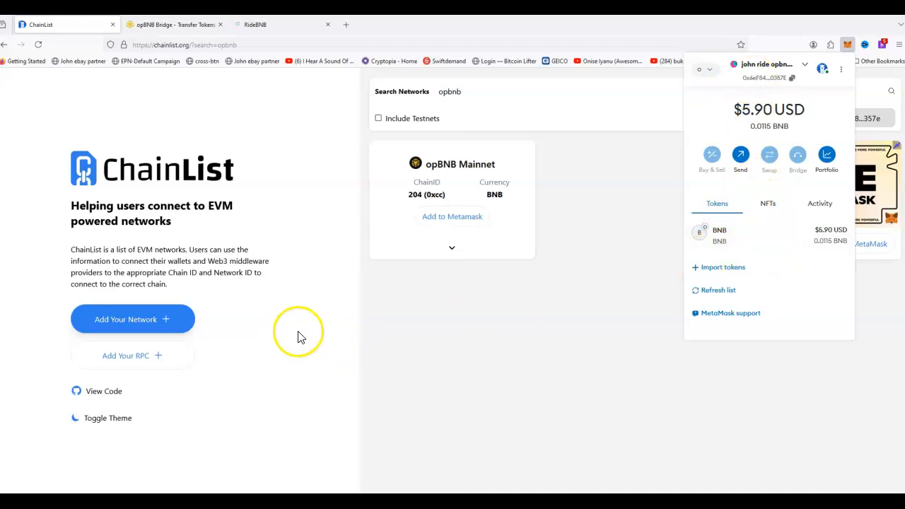
mouse_move(795, 69)
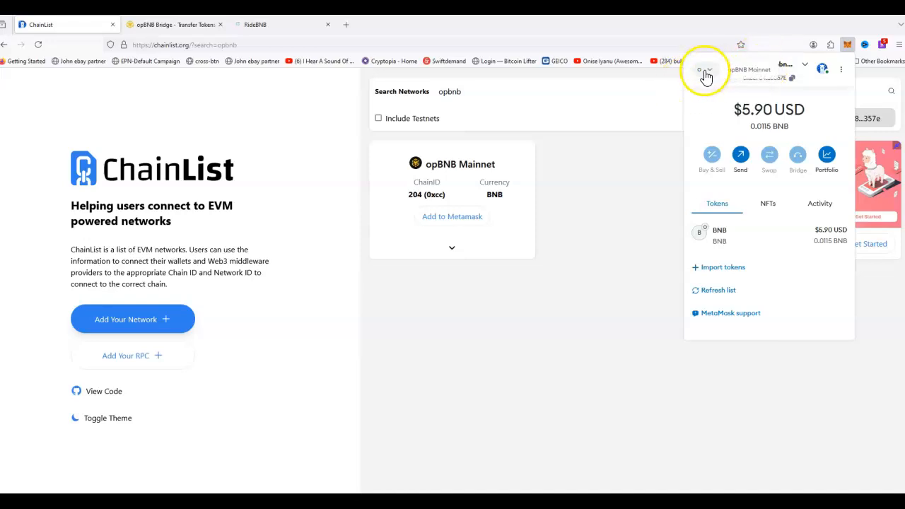
click(703, 75)
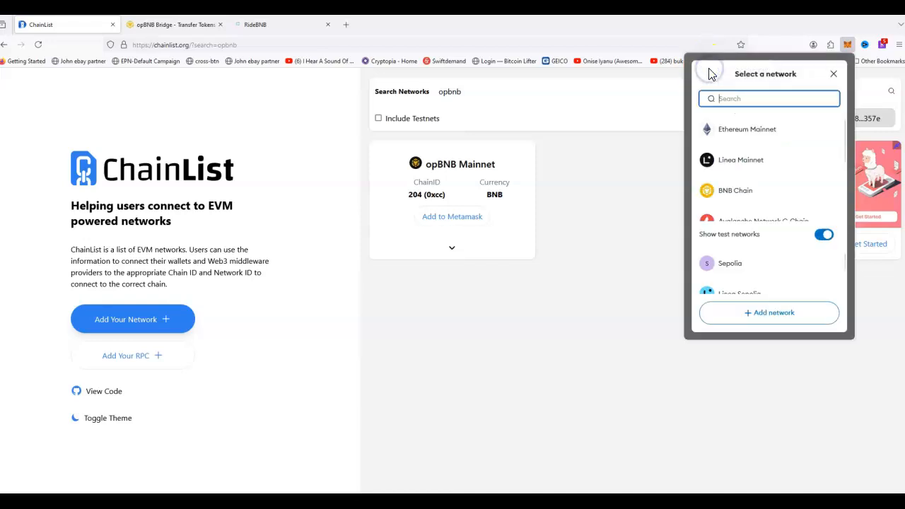
click(711, 74)
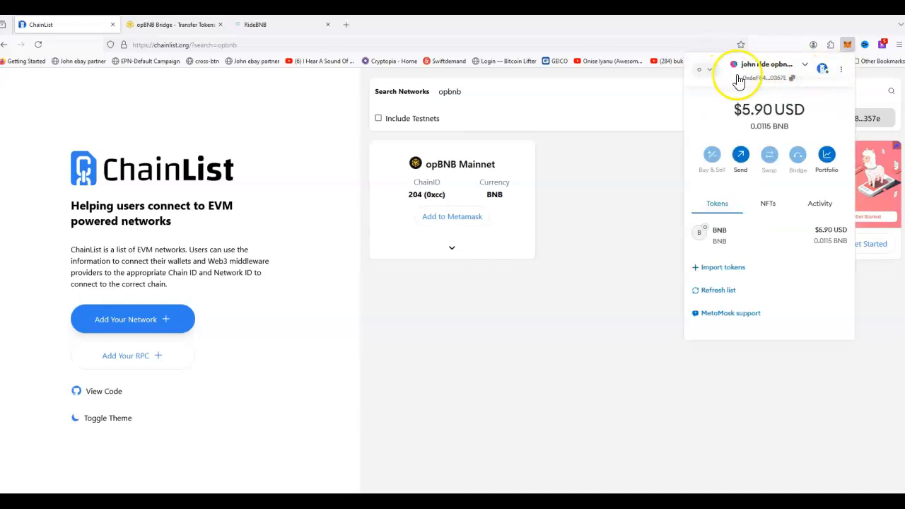
click(739, 64)
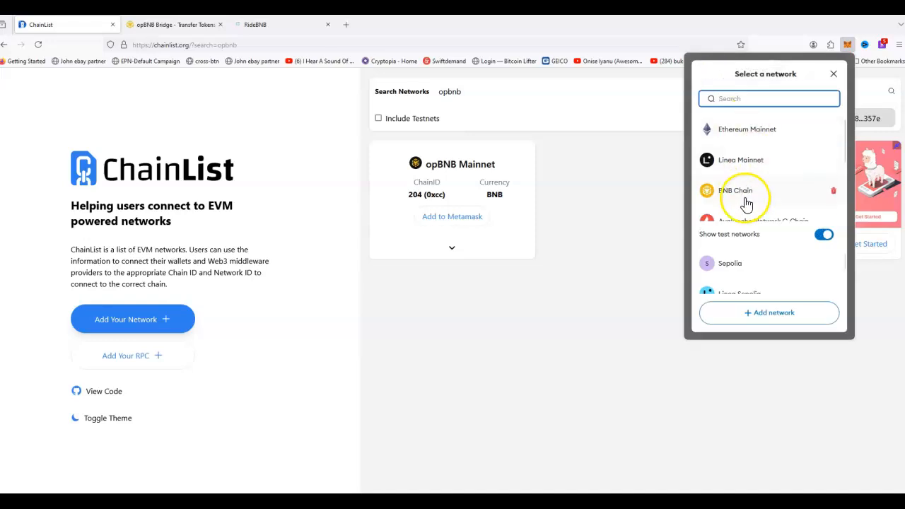
scroll(down, 3)
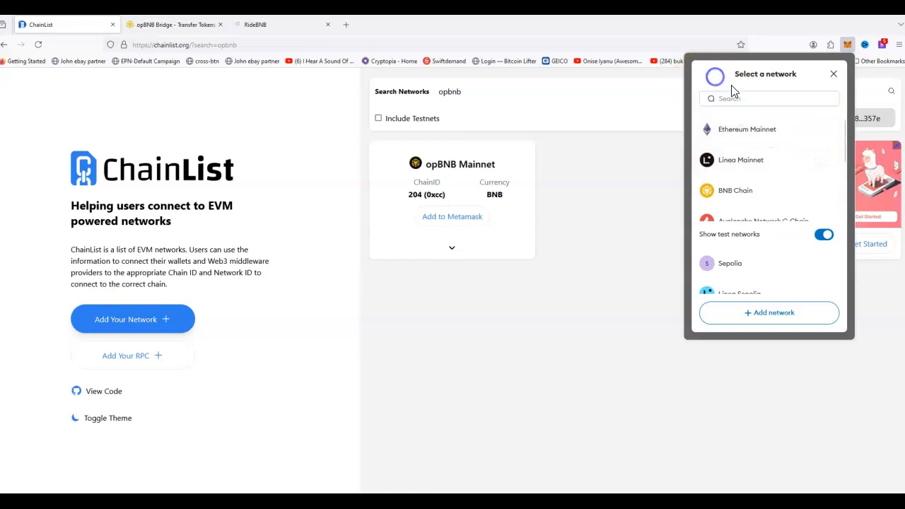
click(834, 74)
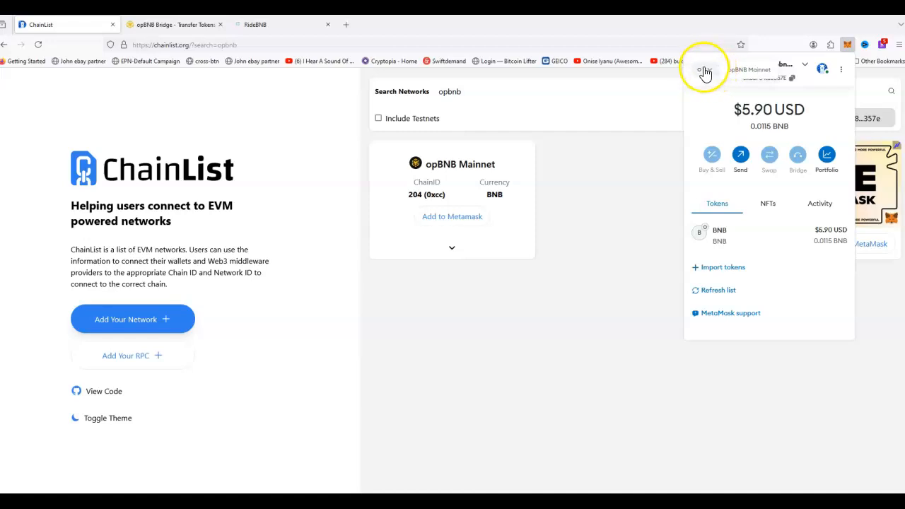
mouse_move(704, 71)
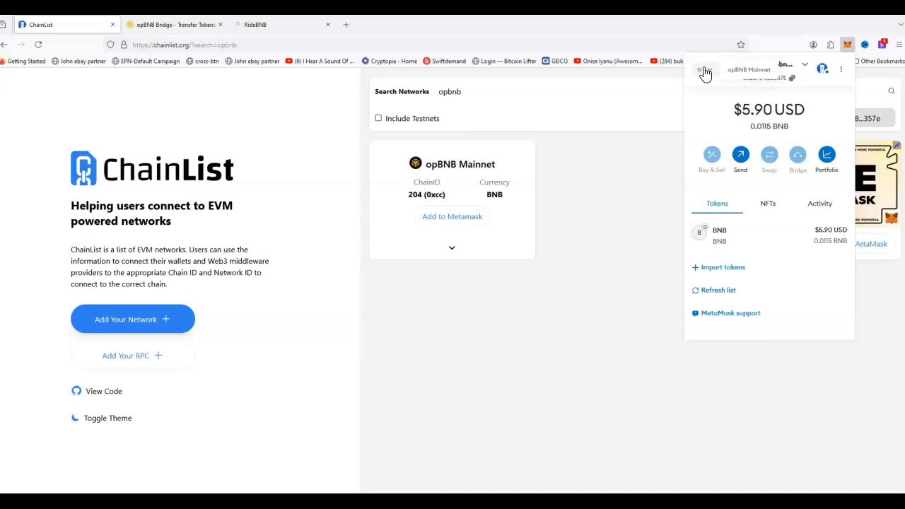
mouse_move(706, 74)
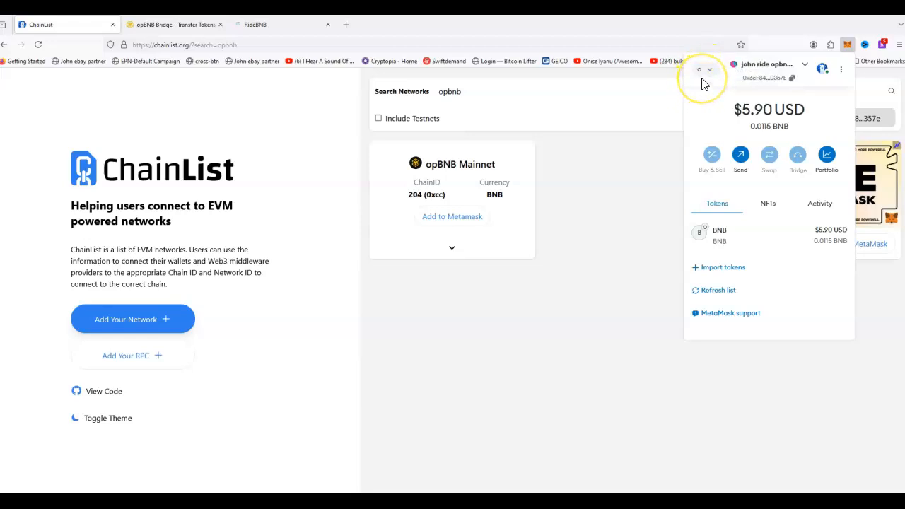
mouse_move(601, 44)
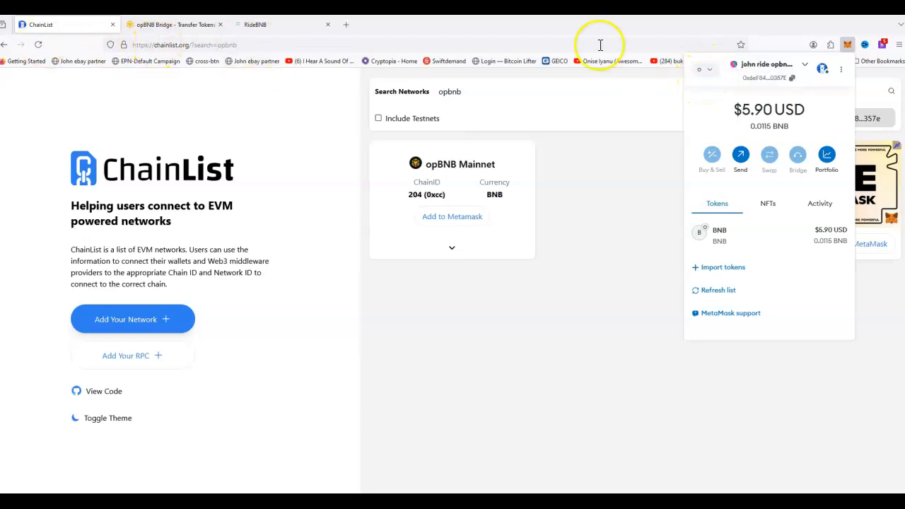
mouse_move(778, 52)
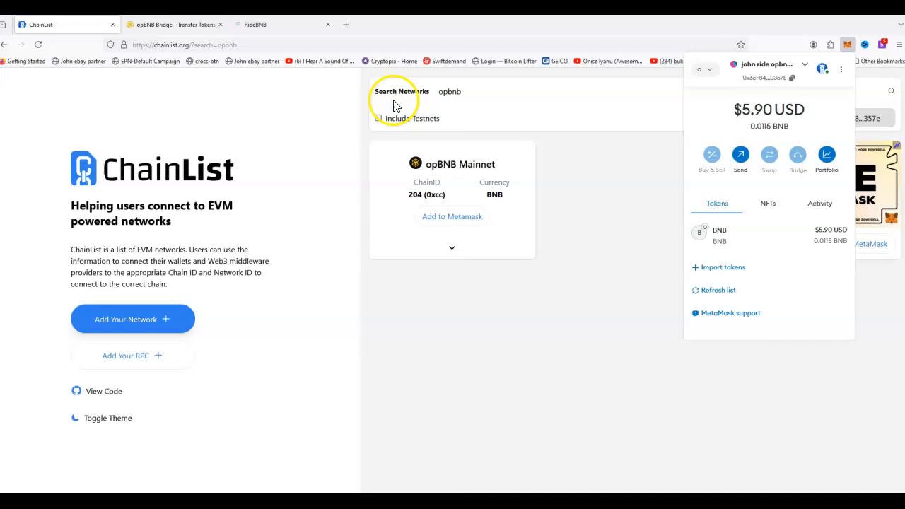
mouse_move(191, 46)
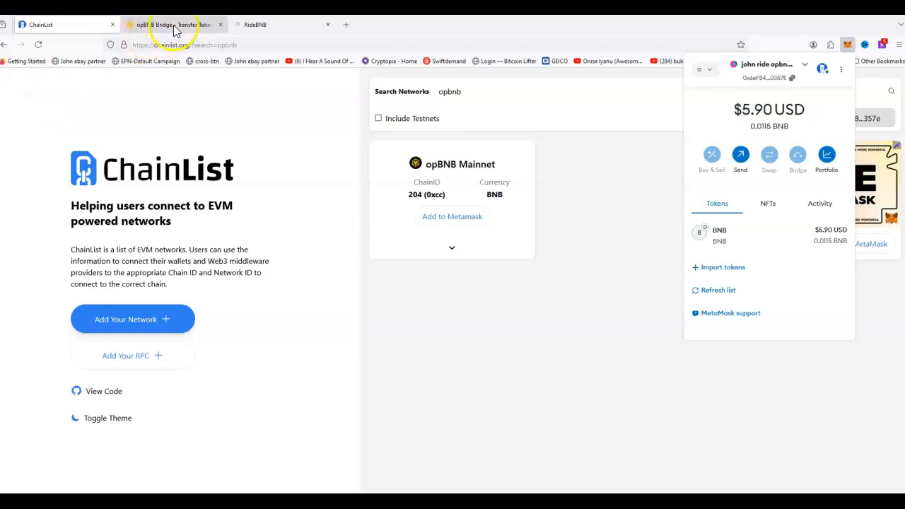
- Switch to the opBNB Bridge – Transfer Tokens deposit page
click(173, 24)
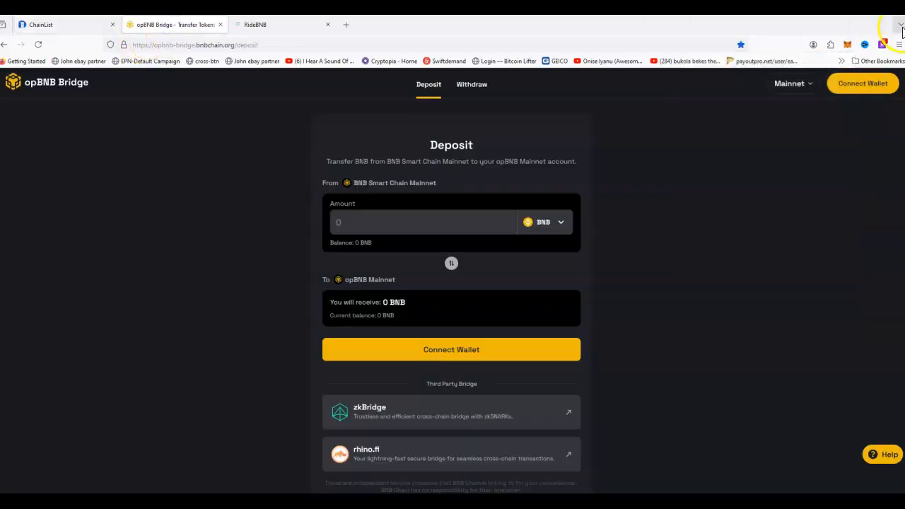
mouse_move(847, 44)
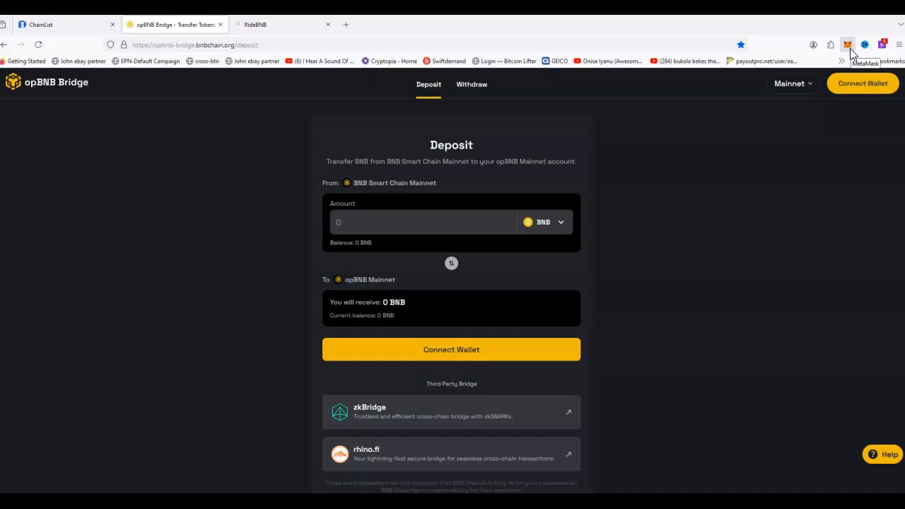
- Check the 0.0115 BNB wallet balance in MetaMask and start a Buy & Sell purchase
click(847, 44)
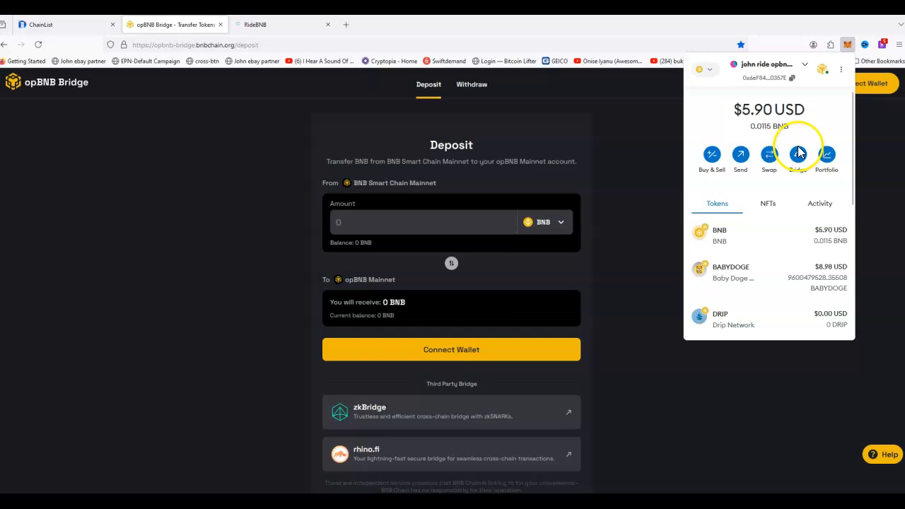
mouse_move(750, 127)
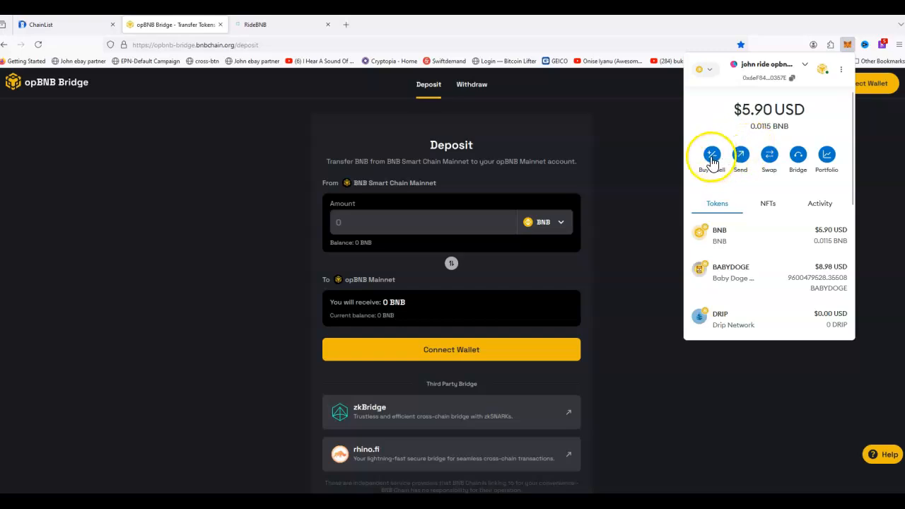
click(712, 154)
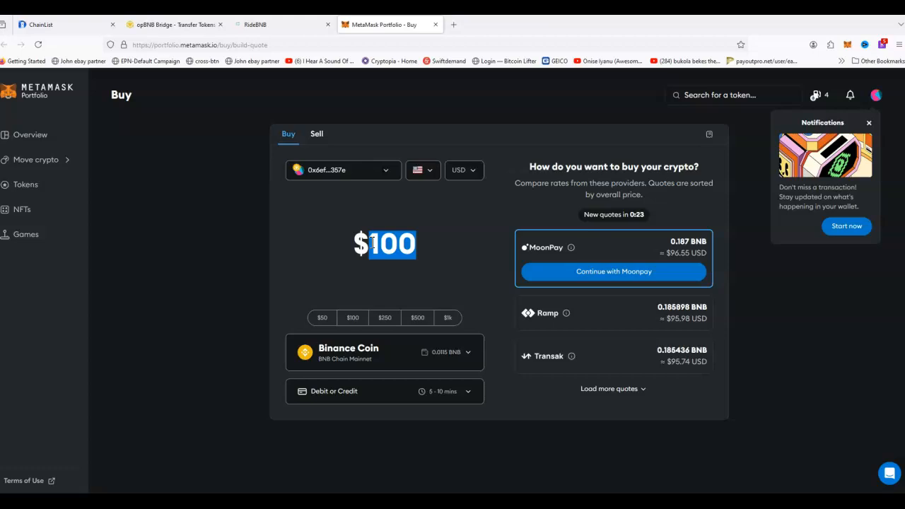
- Change the BNB purchase amount to $10 for a Transak quote, then reopen the wallet
text(30)
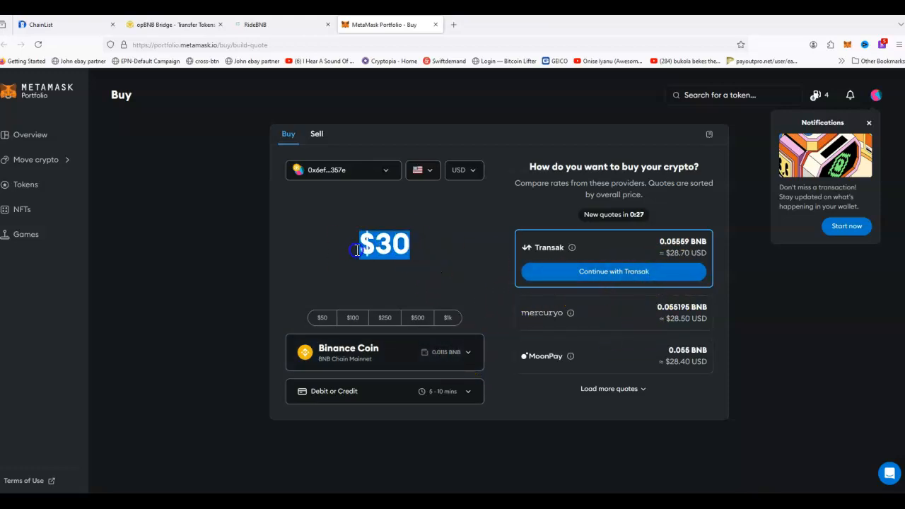
text(2)
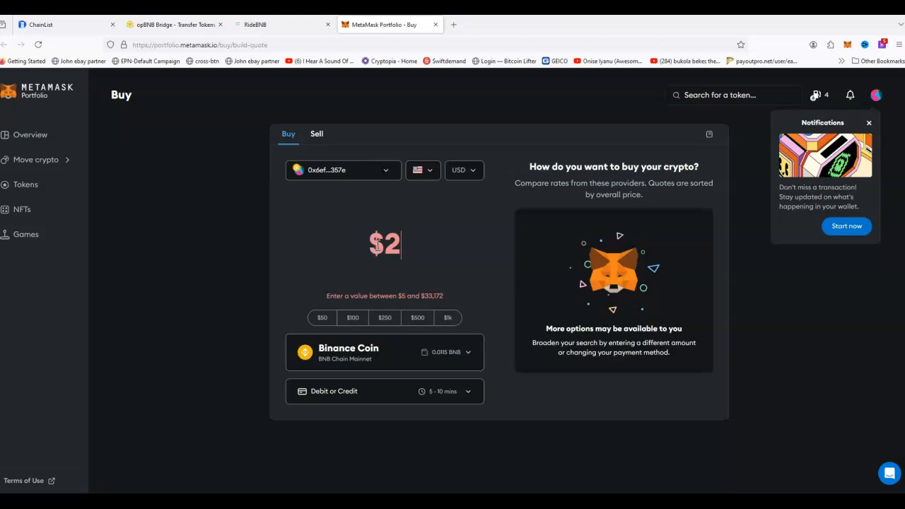
text(0)
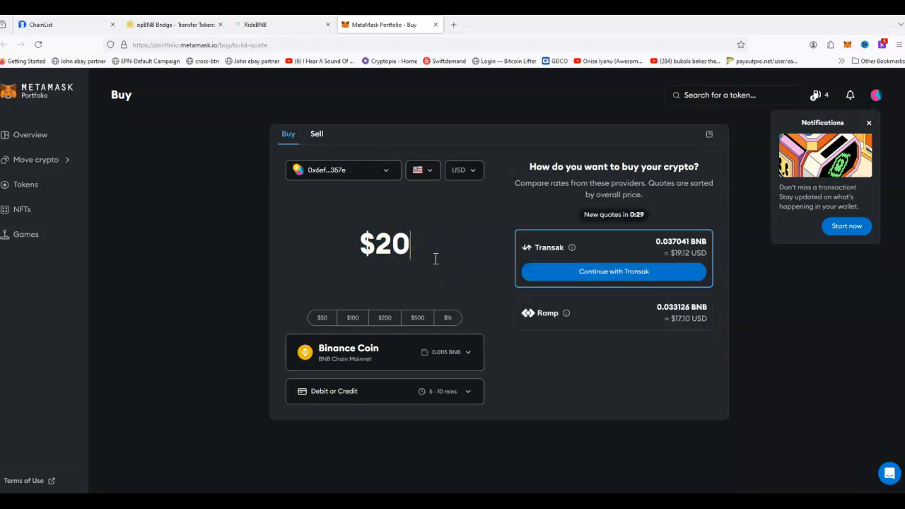
double_click(392, 244)
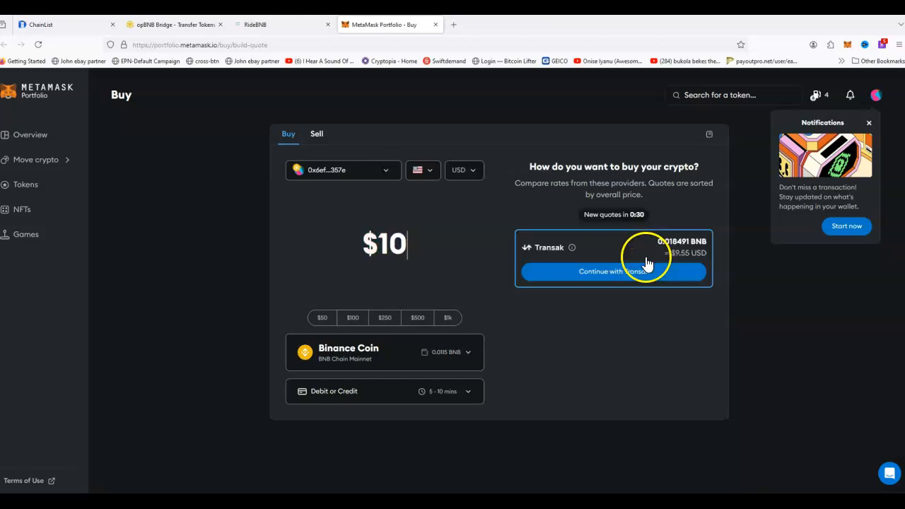
mouse_move(406, 283)
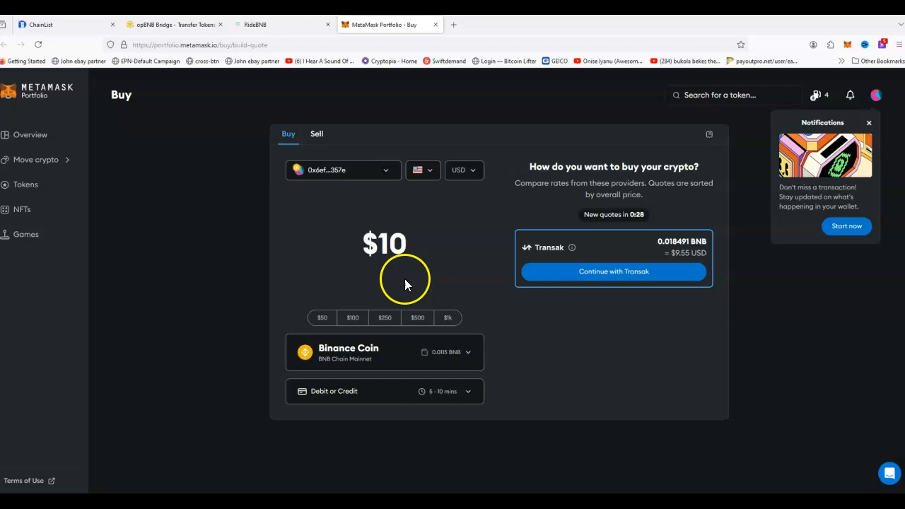
mouse_move(613, 271)
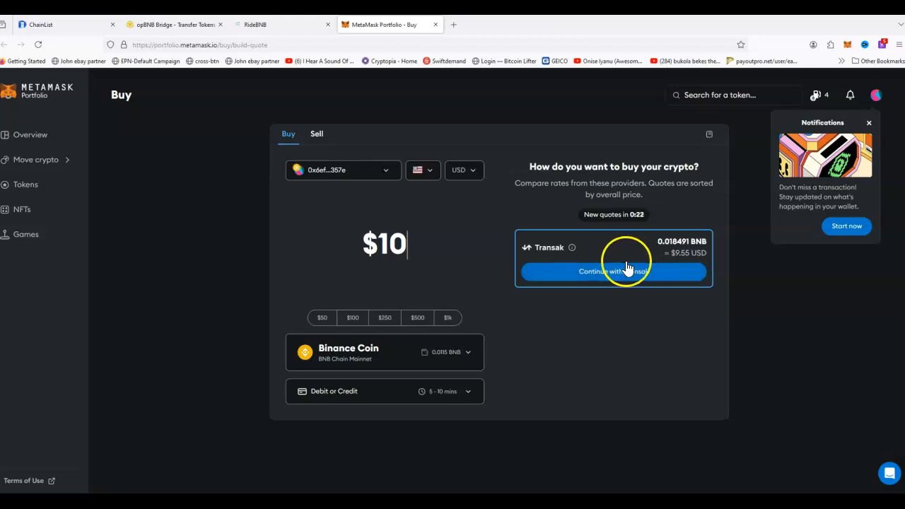
mouse_move(555, 267)
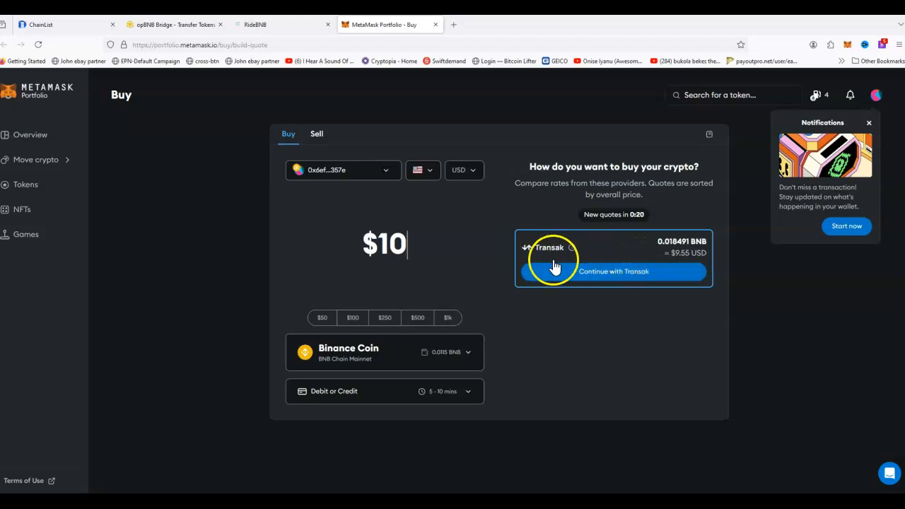
mouse_move(357, 246)
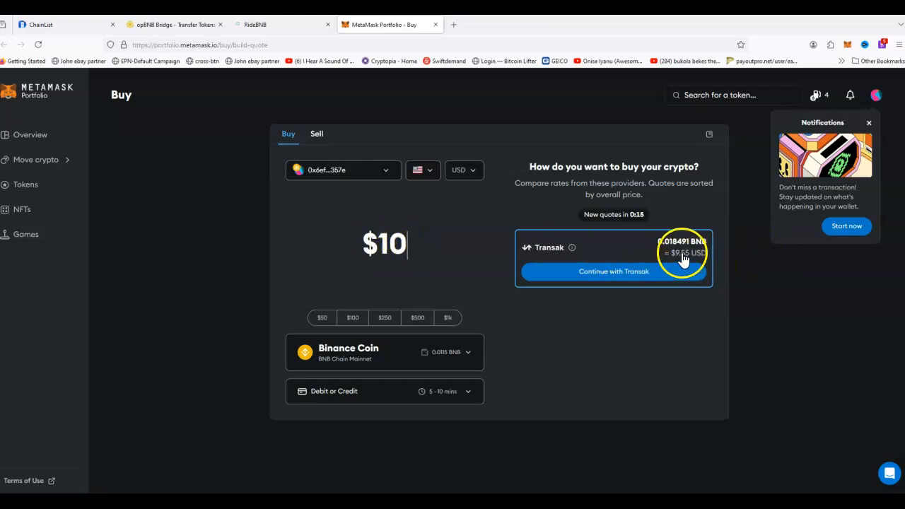
mouse_move(642, 289)
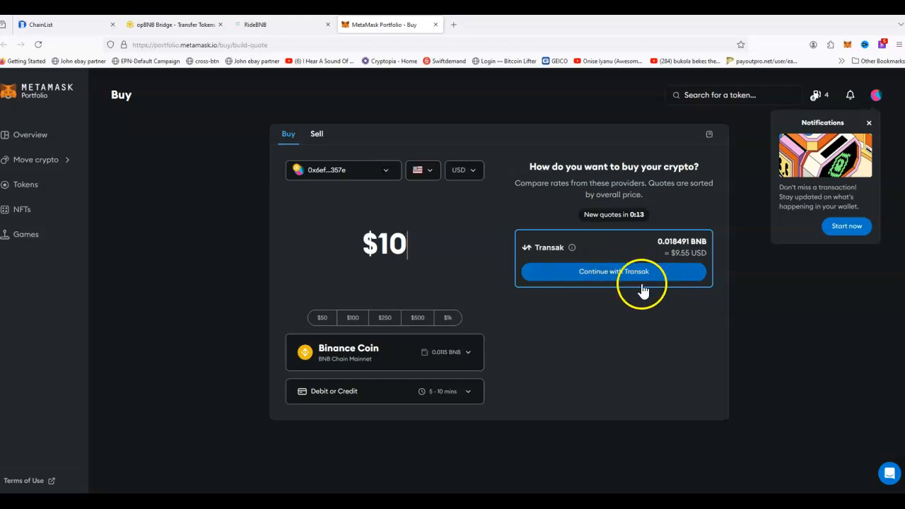
mouse_move(654, 293)
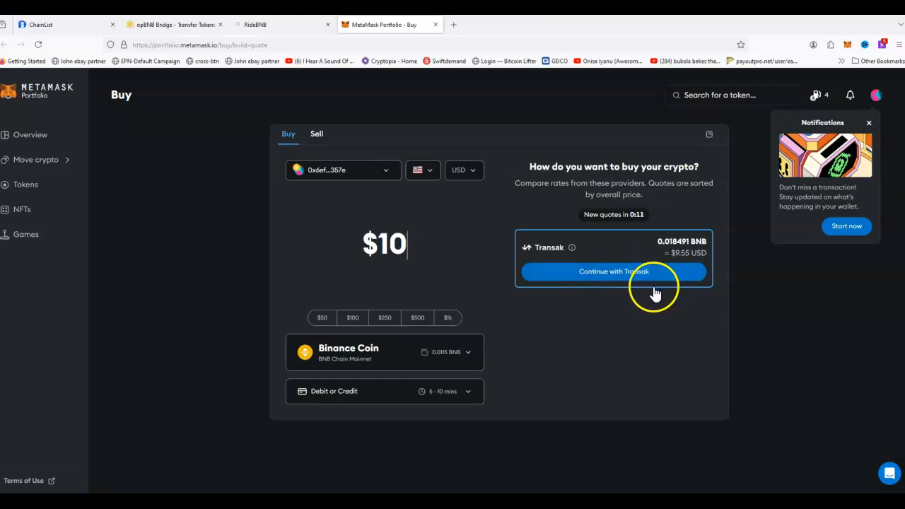
mouse_move(676, 166)
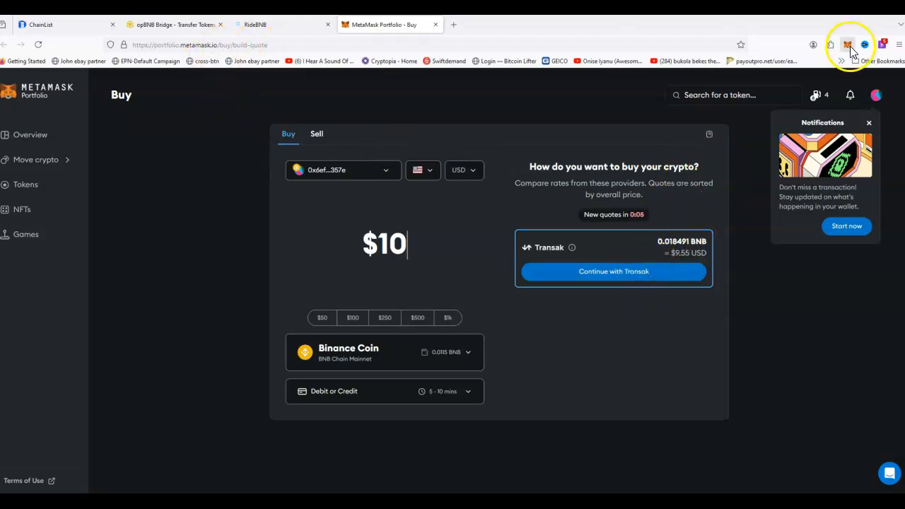
click(847, 44)
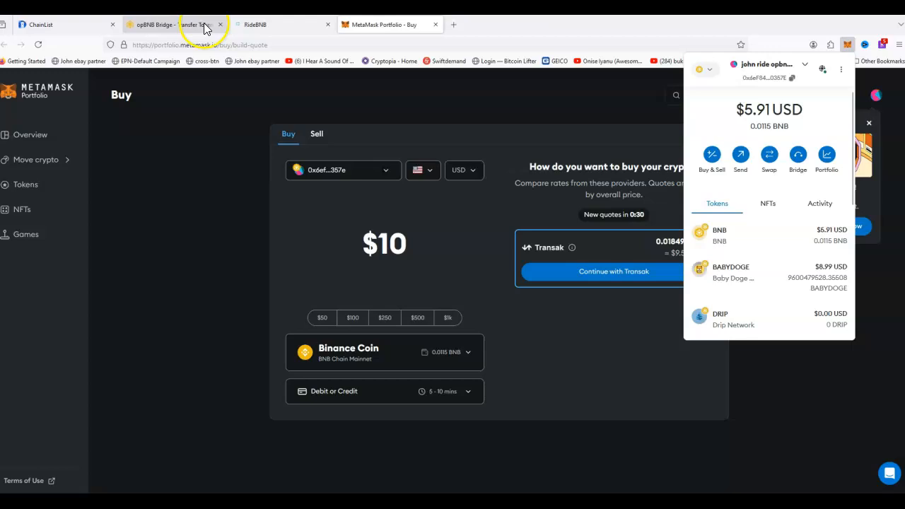
- Bring the opBNB Bridge Deposit tab back to front and select its page address
click(173, 24)
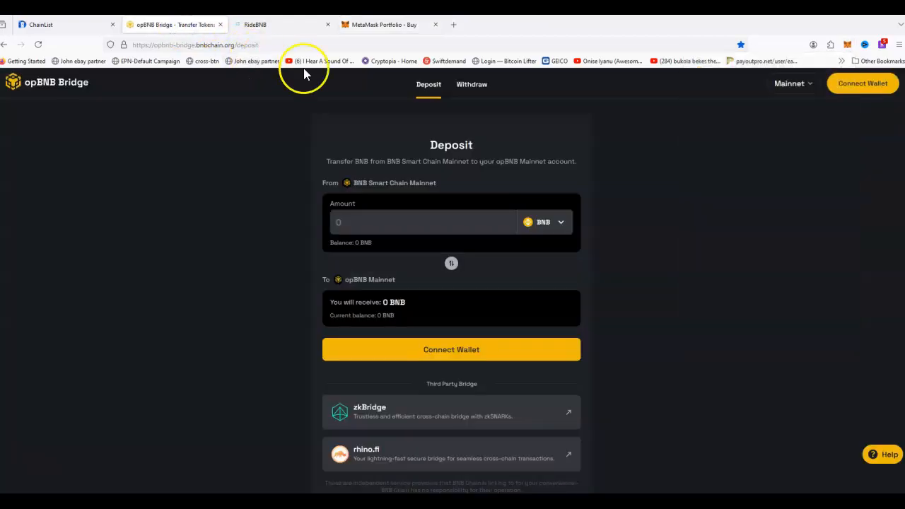
click(196, 44)
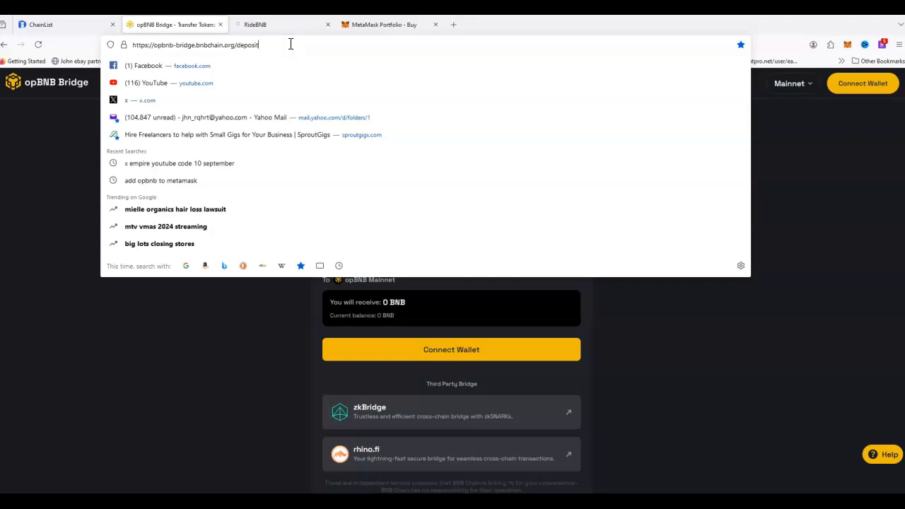
triple_click(196, 44)
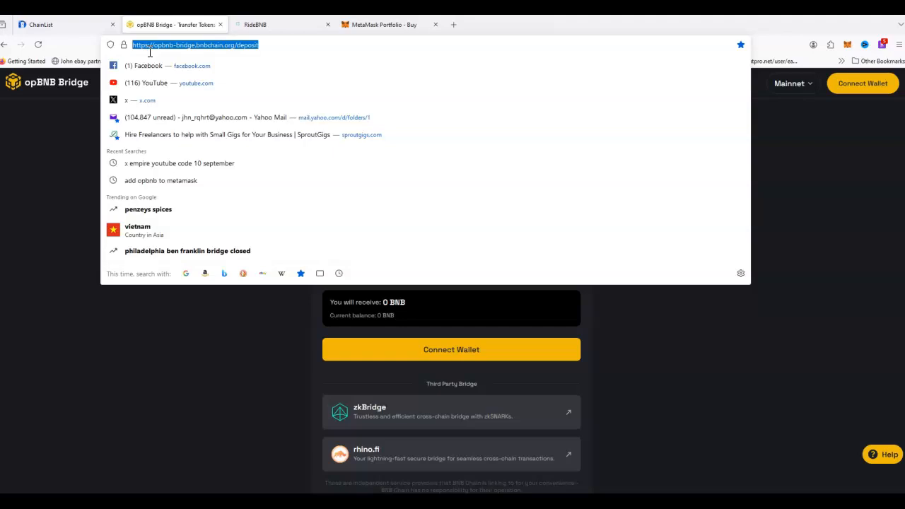
mouse_move(154, 53)
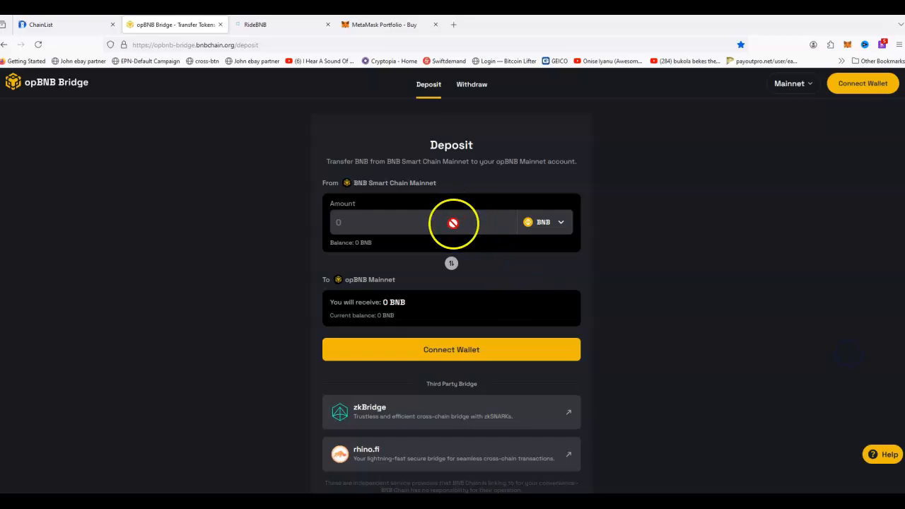
mouse_move(444, 248)
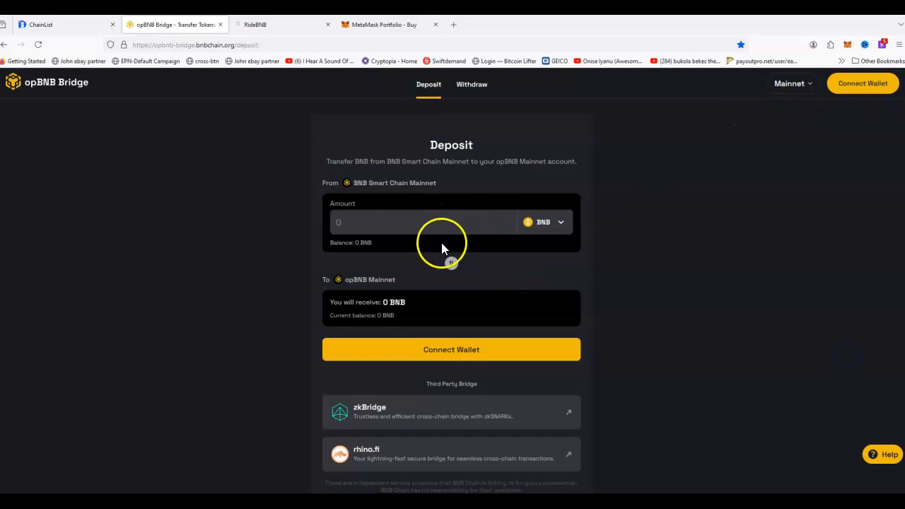
mouse_move(875, 113)
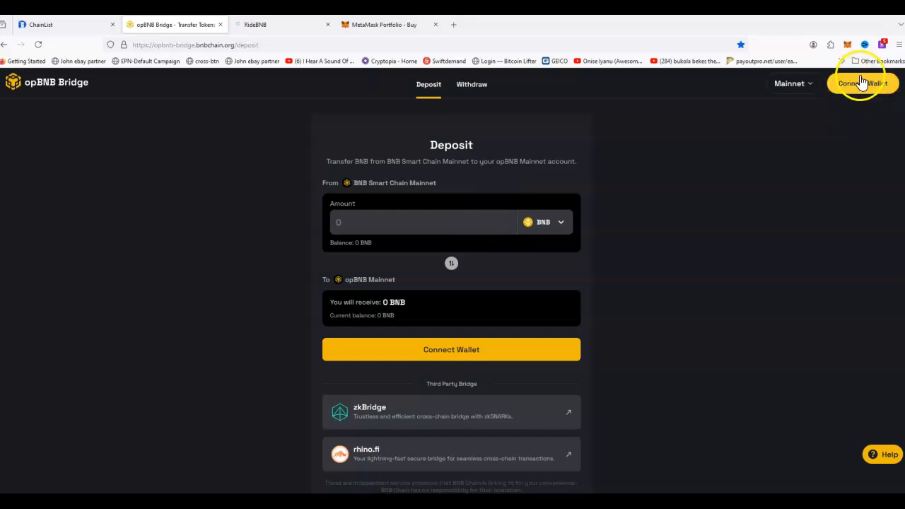
mouse_move(866, 95)
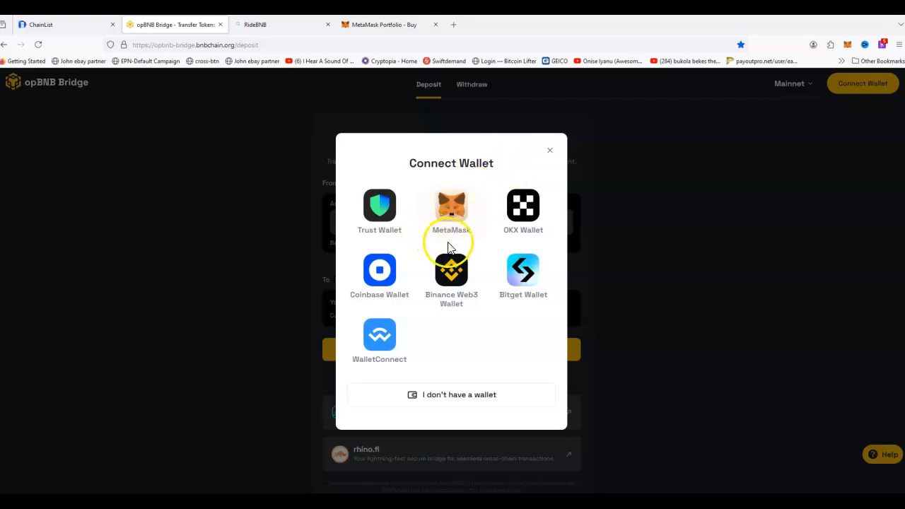
mouse_move(453, 212)
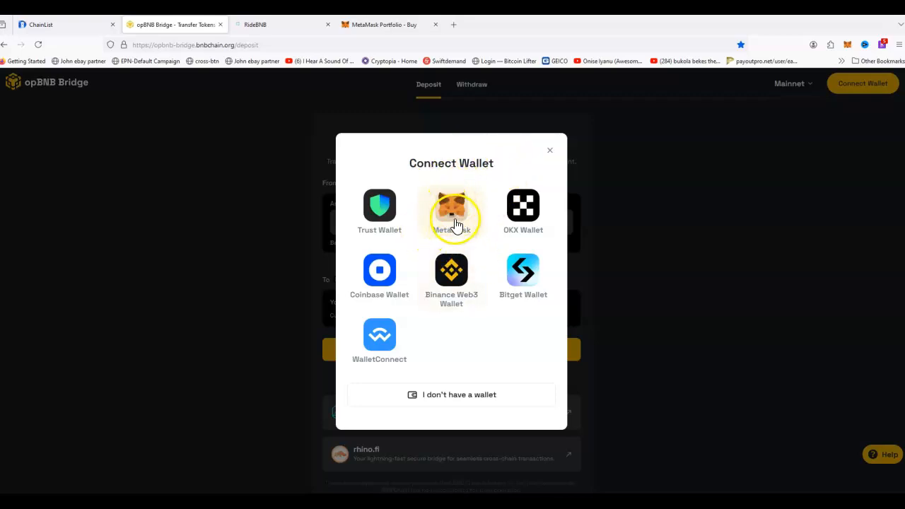
- Connect MetaMask to opBNB Bridge and confirm the 0.0115 BNB balance in the wallet
click(451, 212)
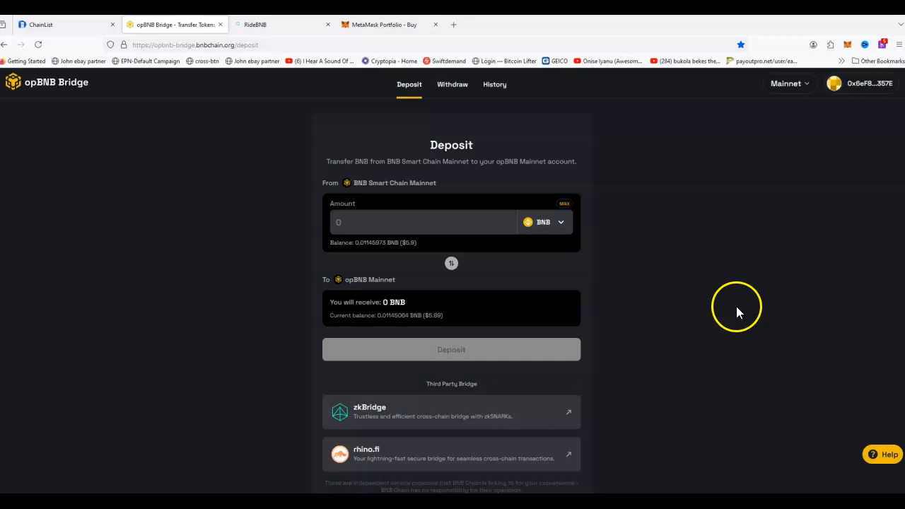
mouse_move(876, 83)
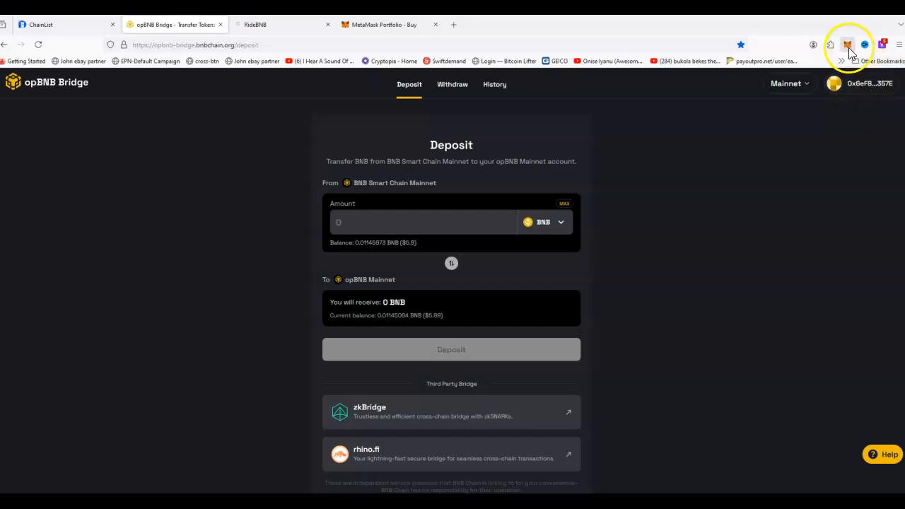
click(847, 45)
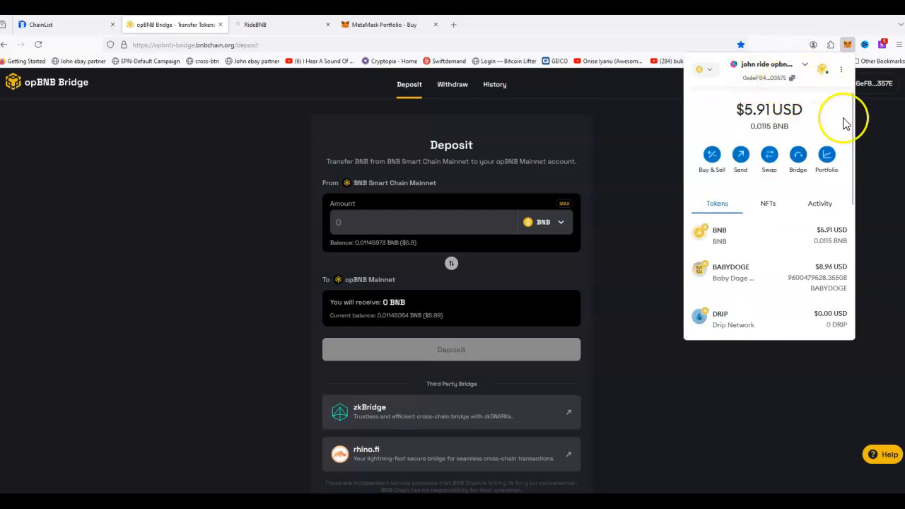
click(414, 222)
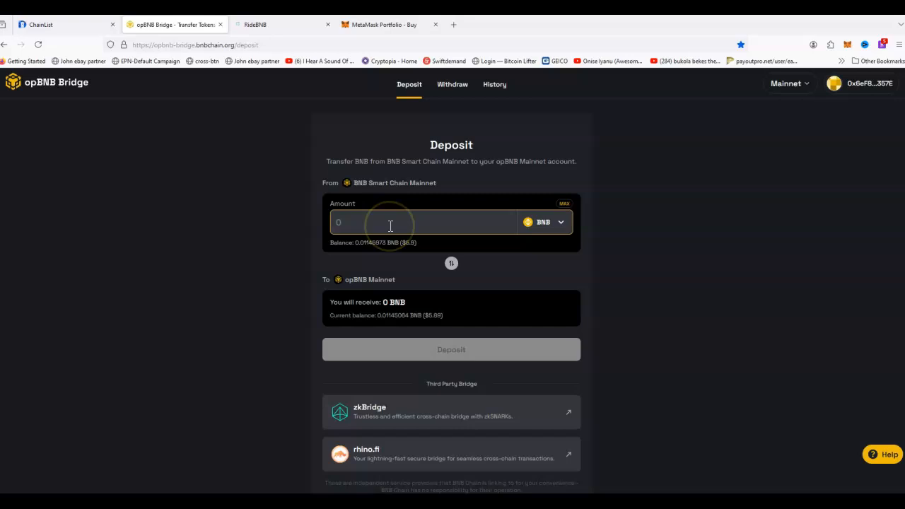
- Enter a 0.005 BNB deposit amount and check the 0.00529687 BNB total including gas
text(2.5)
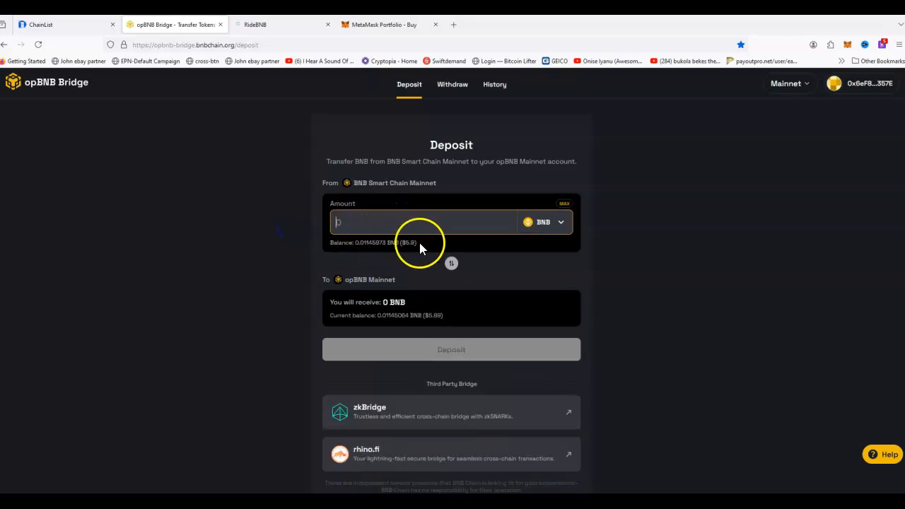
text(0)
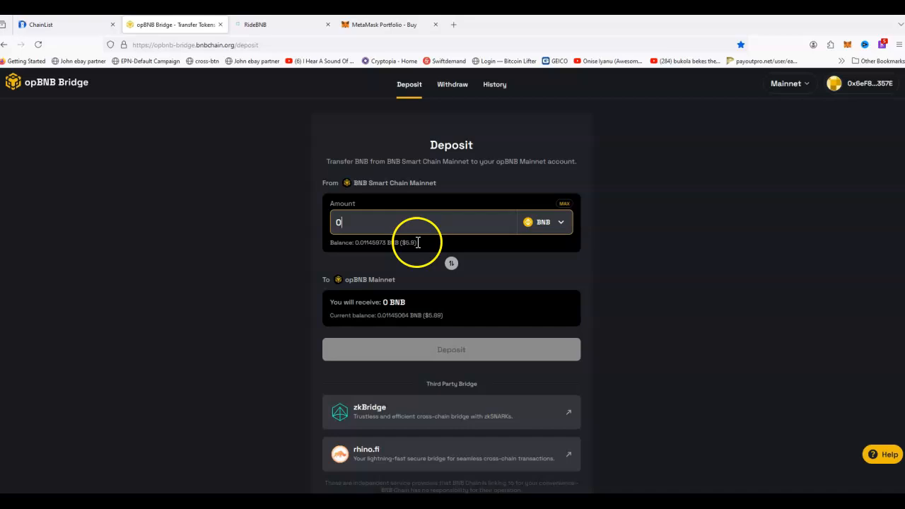
mouse_move(419, 253)
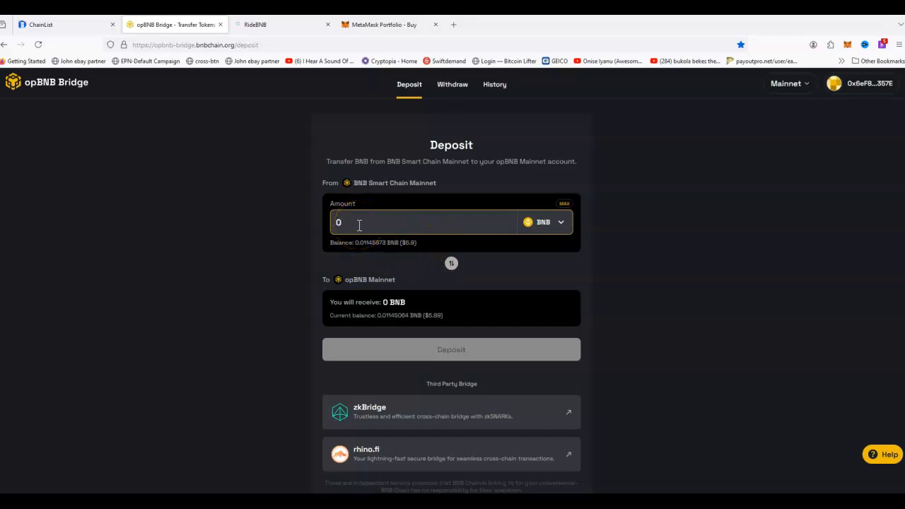
text(0.005)
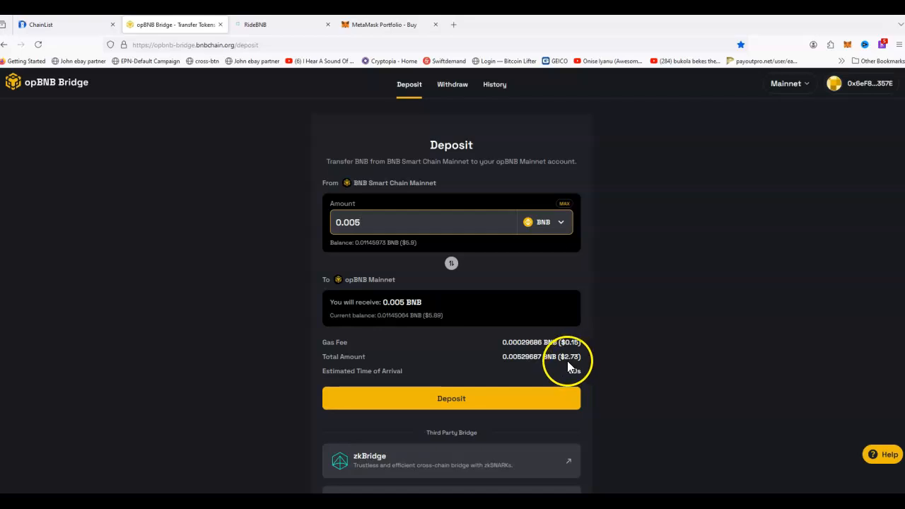
double_click(521, 356)
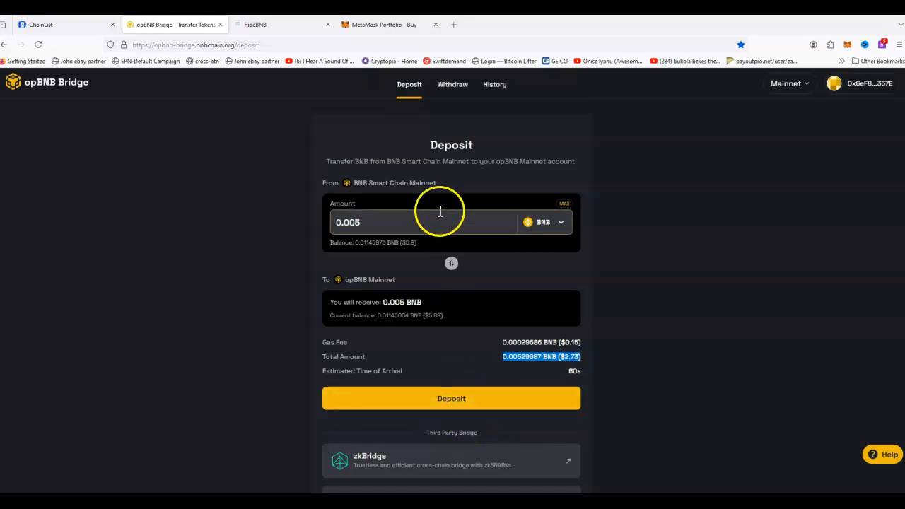
mouse_move(399, 229)
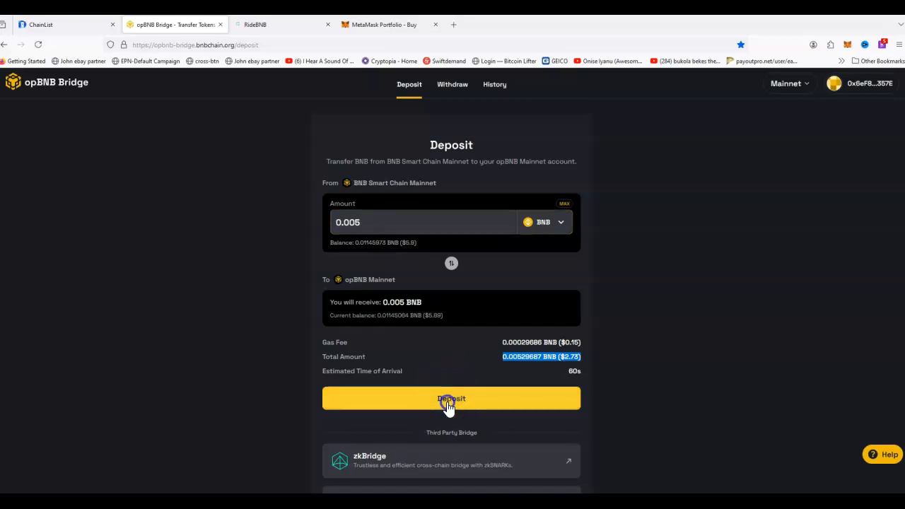
- Submit the 0.005 BNB deposit and confirm the transaction in the MetaMask popup
click(451, 398)
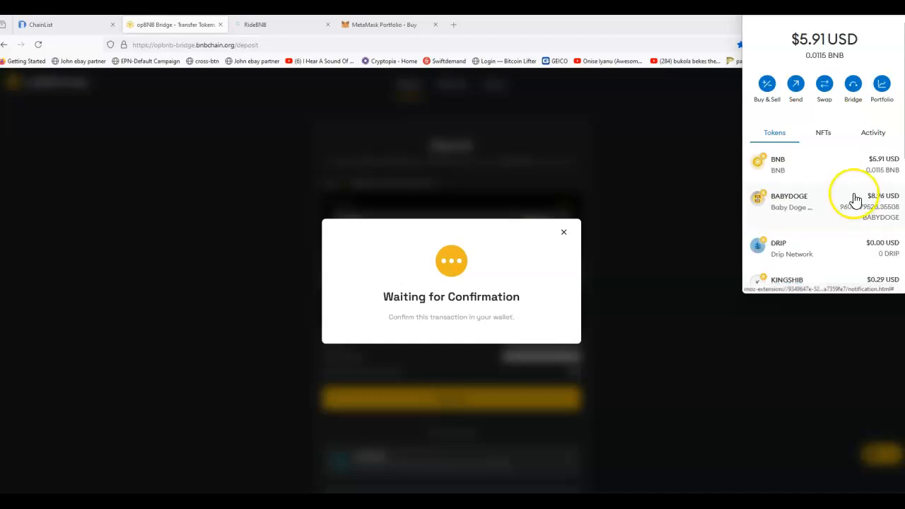
scroll(down, 3)
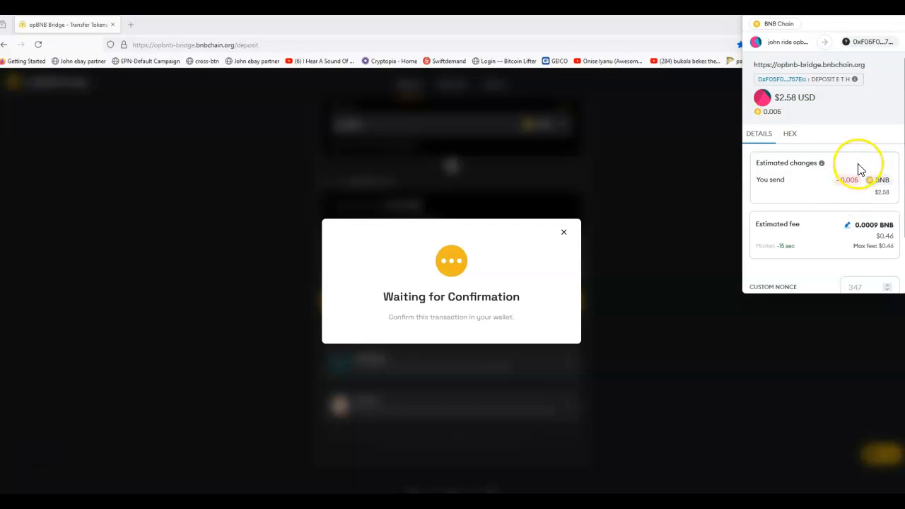
mouse_move(859, 193)
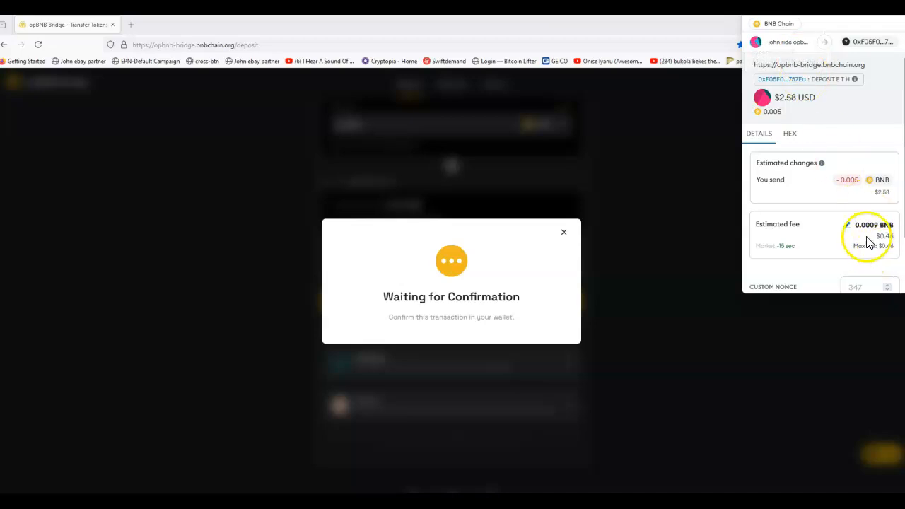
scroll(down, 3)
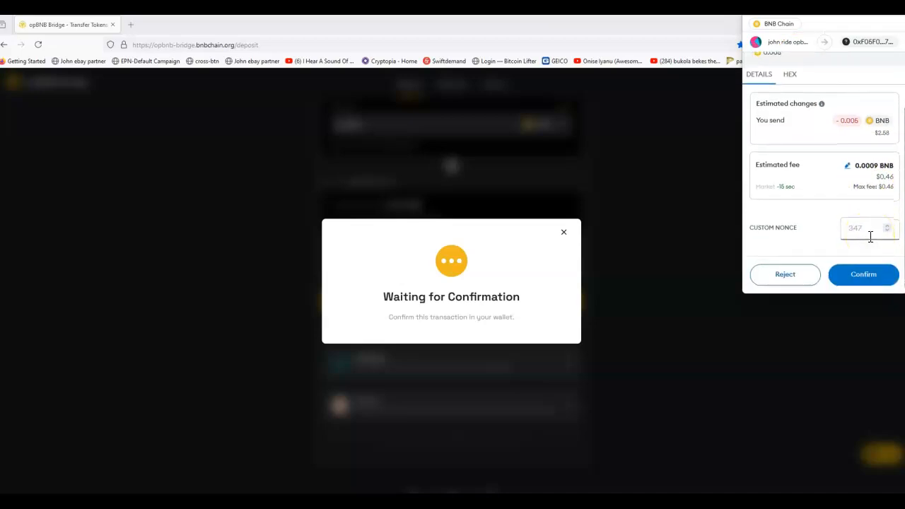
click(863, 274)
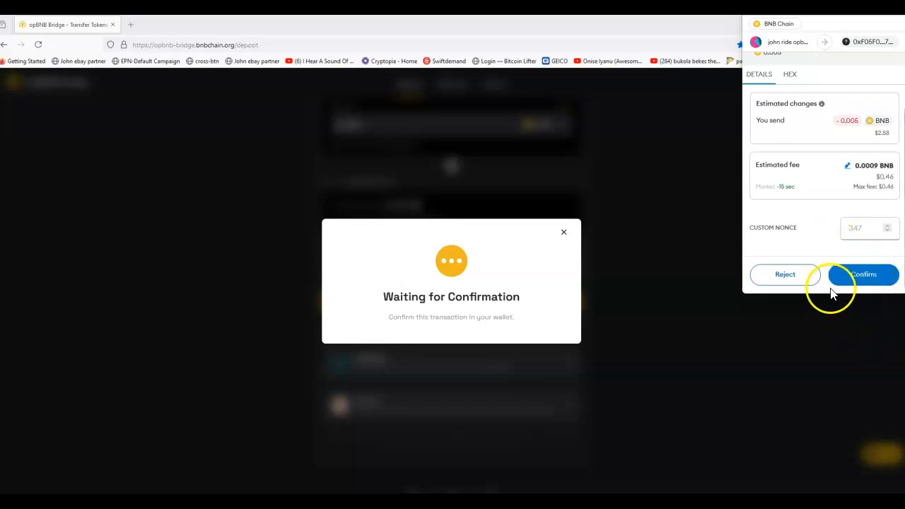
click(863, 275)
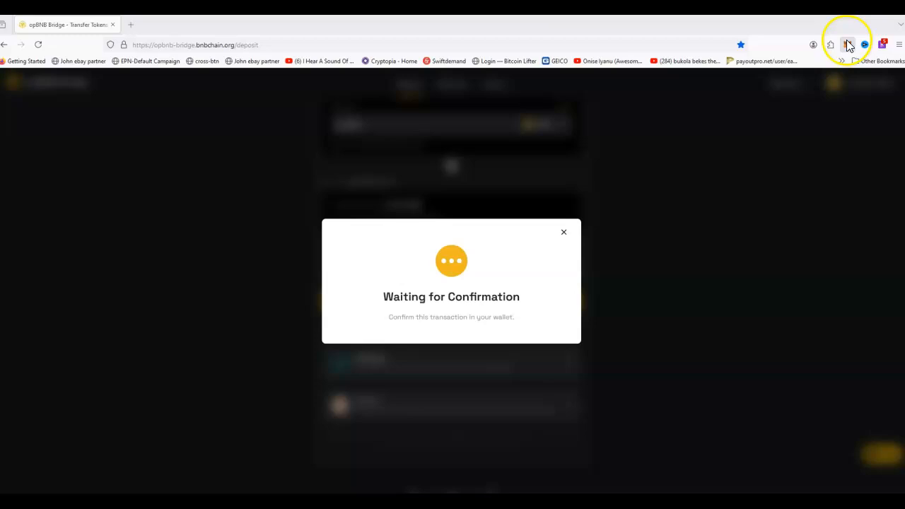
- Switch MetaMask to opBNB Mainnet and dismiss the network notice
click(847, 45)
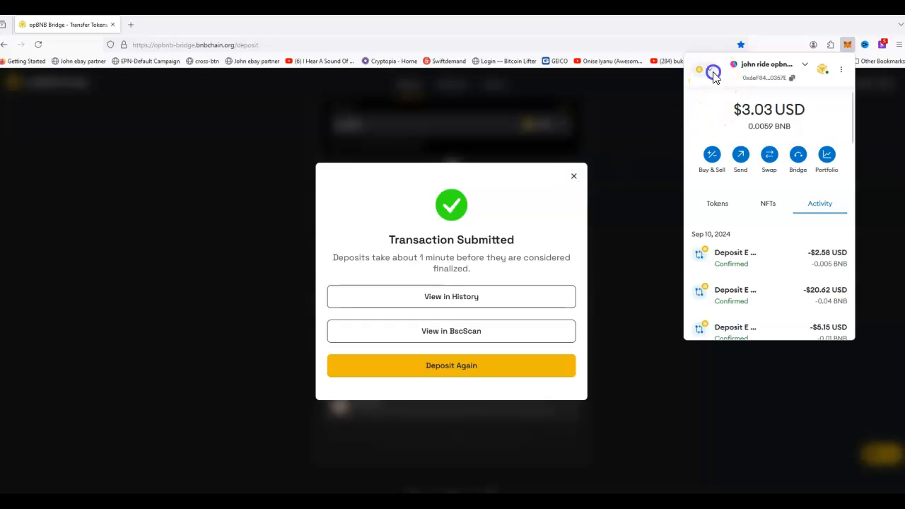
click(706, 73)
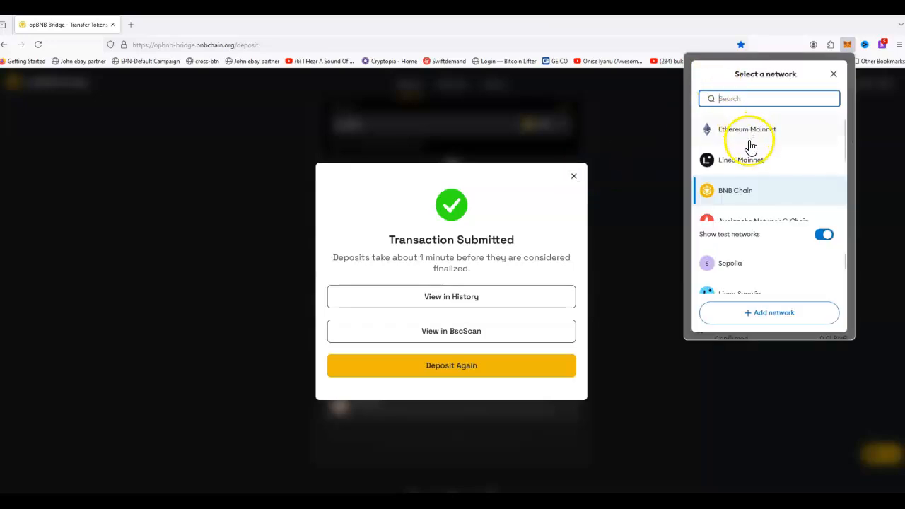
scroll(down, 3)
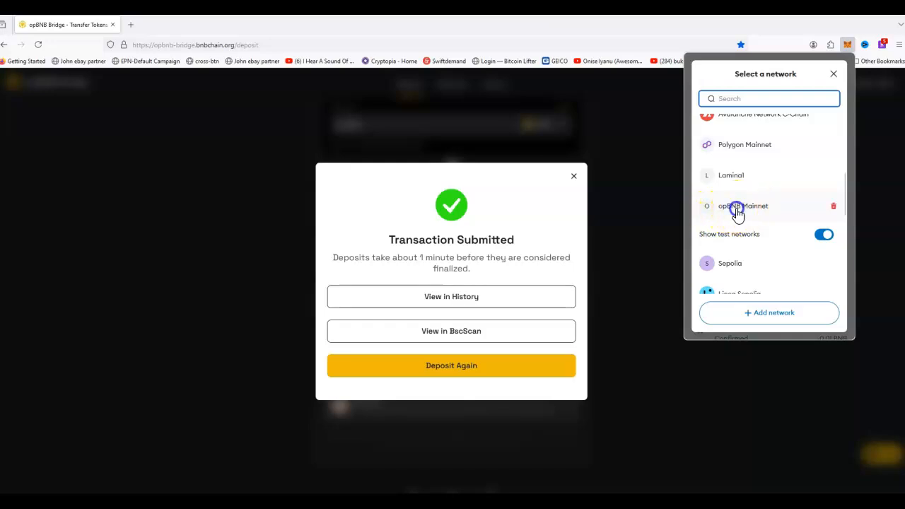
click(742, 206)
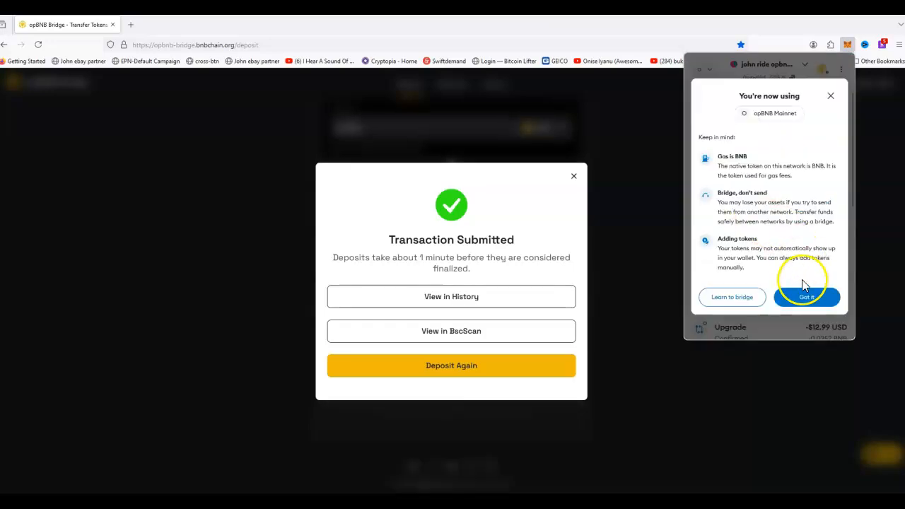
click(807, 296)
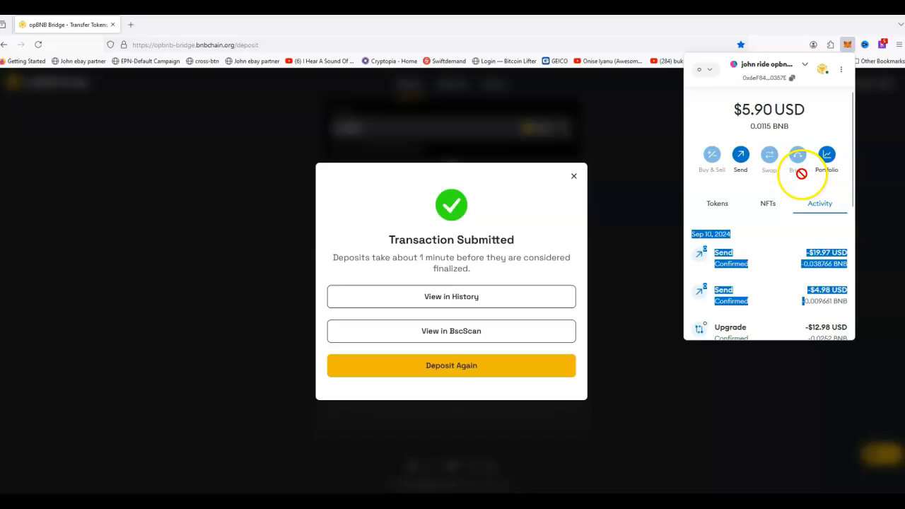
- Review the NFTs and the 0.0115 BNB token balance, then open the account options menu
click(769, 203)
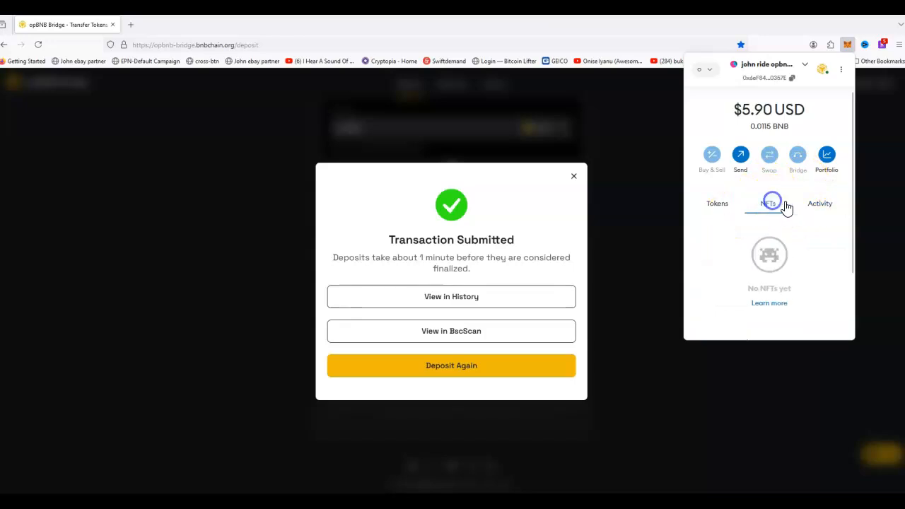
click(717, 203)
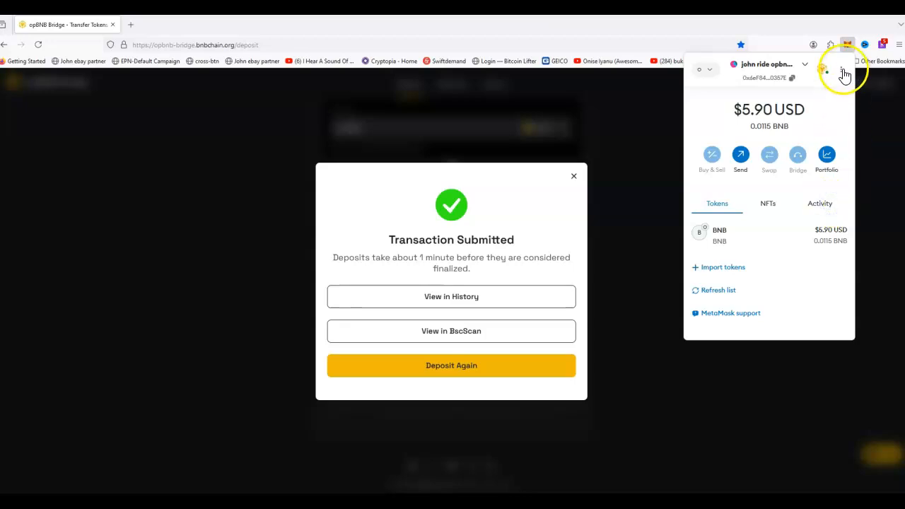
click(843, 71)
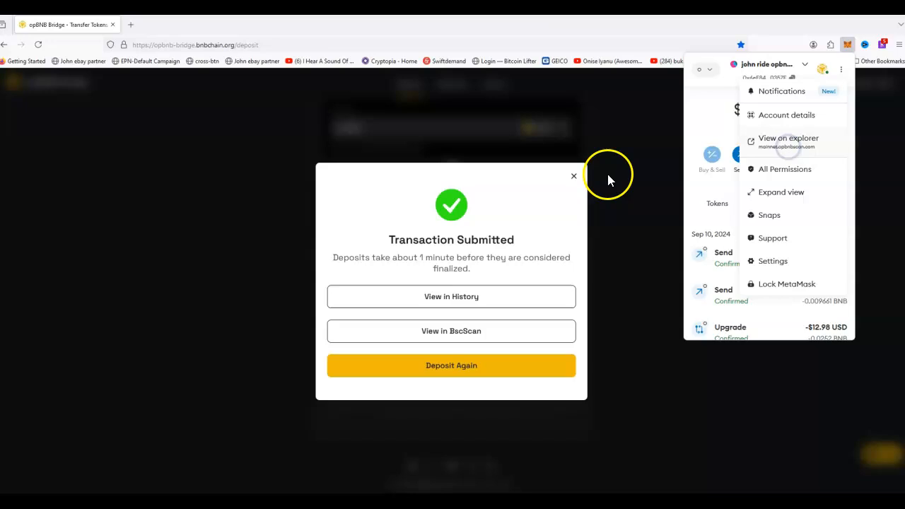
- Find the incoming 0.005 BNB internal transfer on the address's opBNBScan page
click(787, 138)
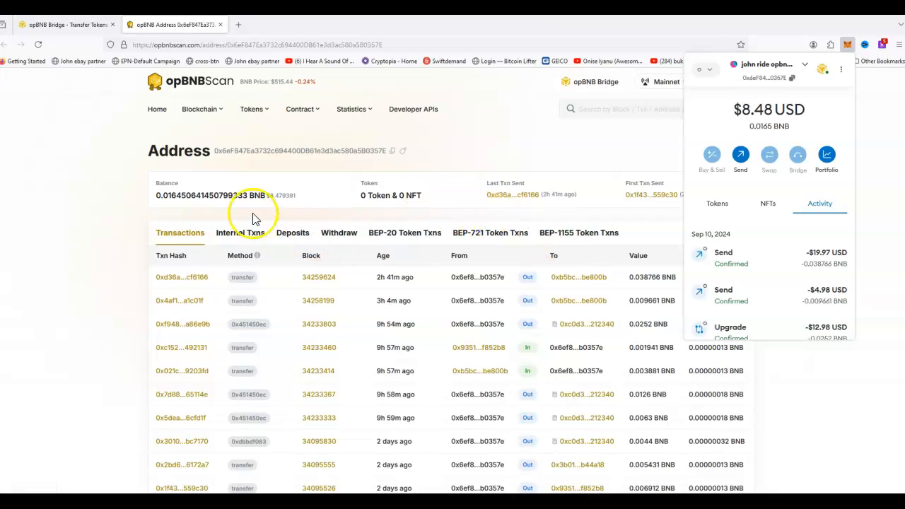
click(240, 232)
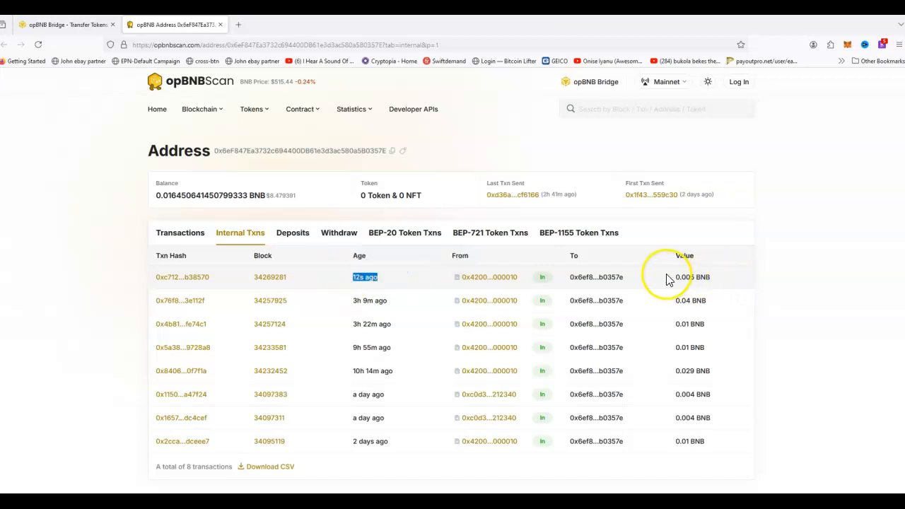
double_click(684, 277)
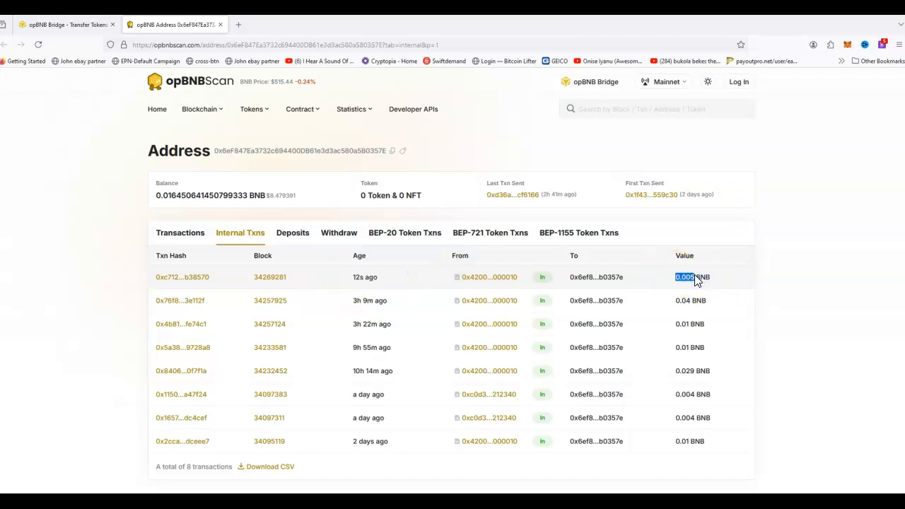
- Confirm MetaMask's BNB token balance now reads 0.0165 BNB
click(848, 44)
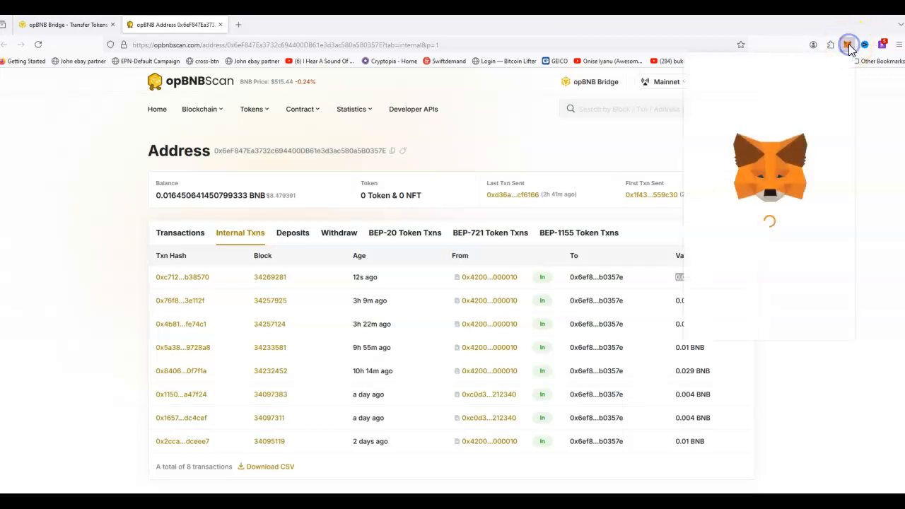
mouse_move(848, 44)
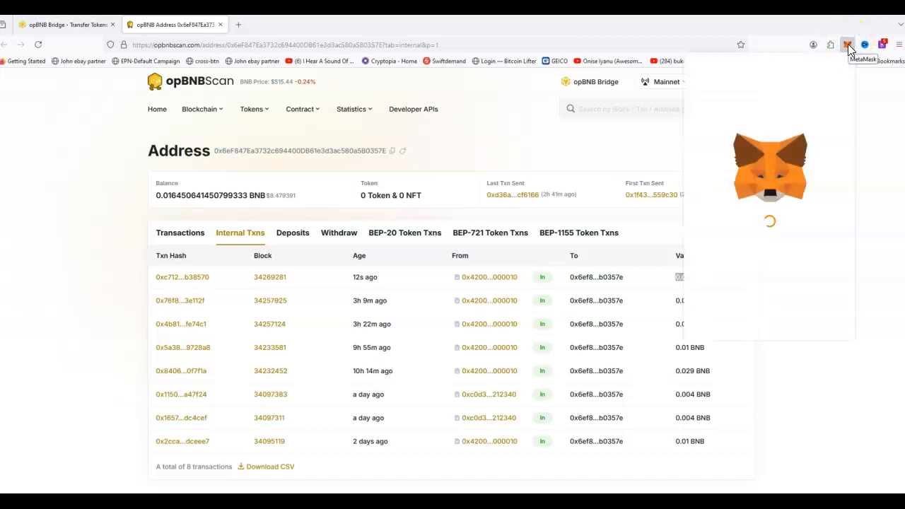
click(848, 44)
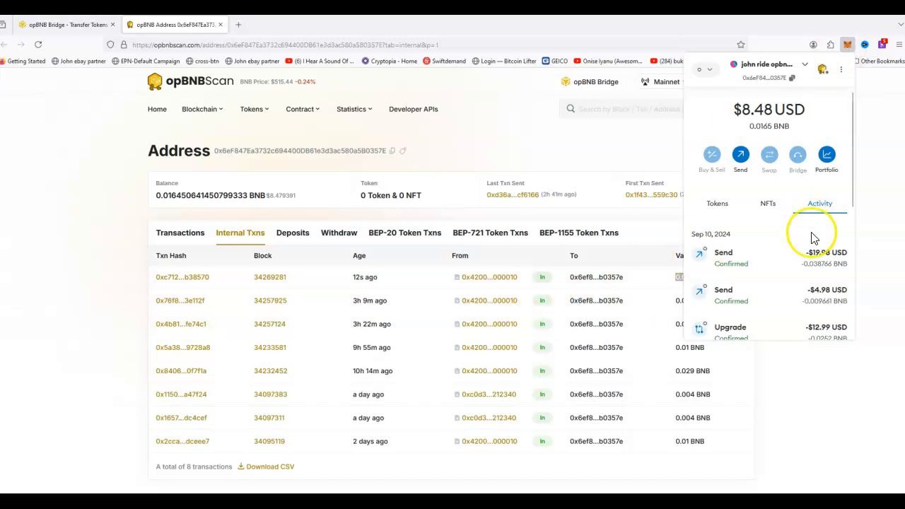
click(716, 203)
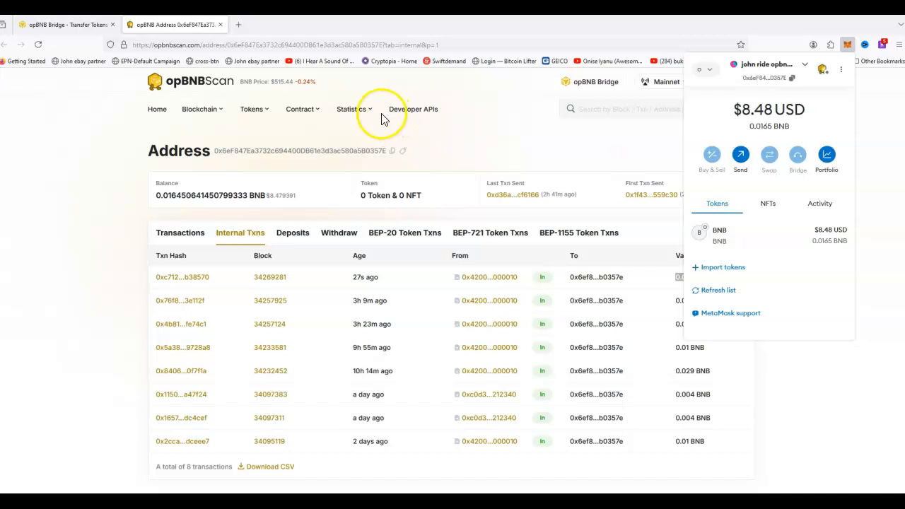
mouse_move(368, 117)
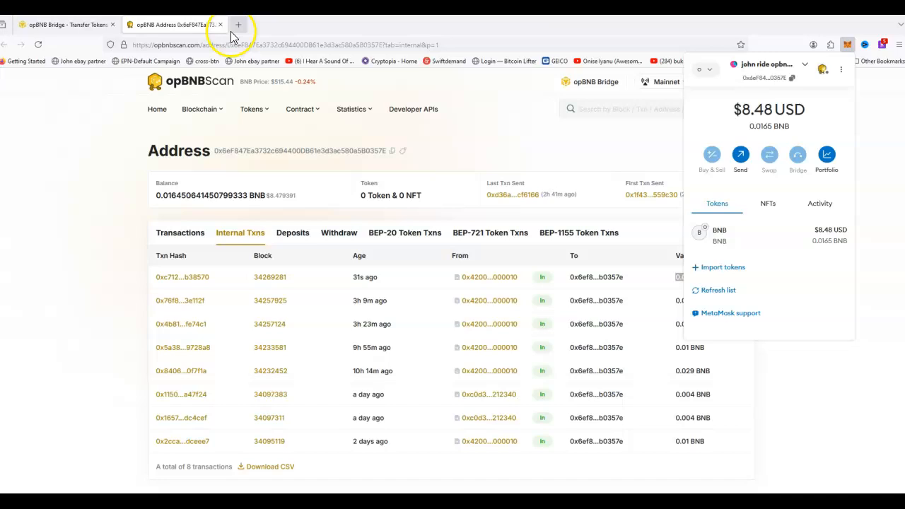
mouse_move(238, 25)
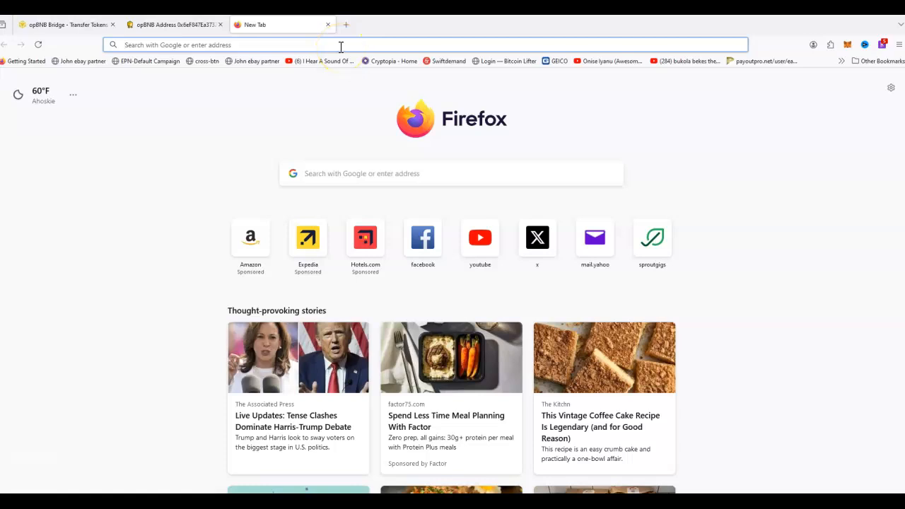
mouse_move(302, 39)
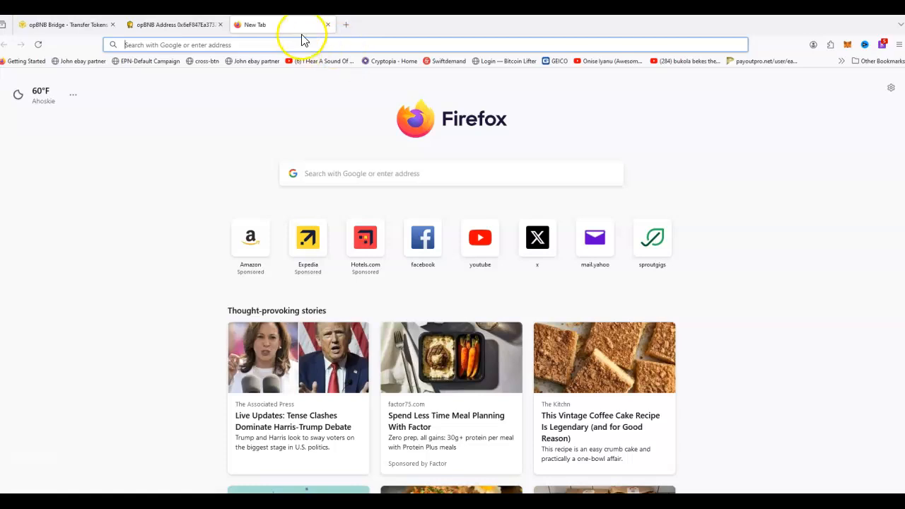